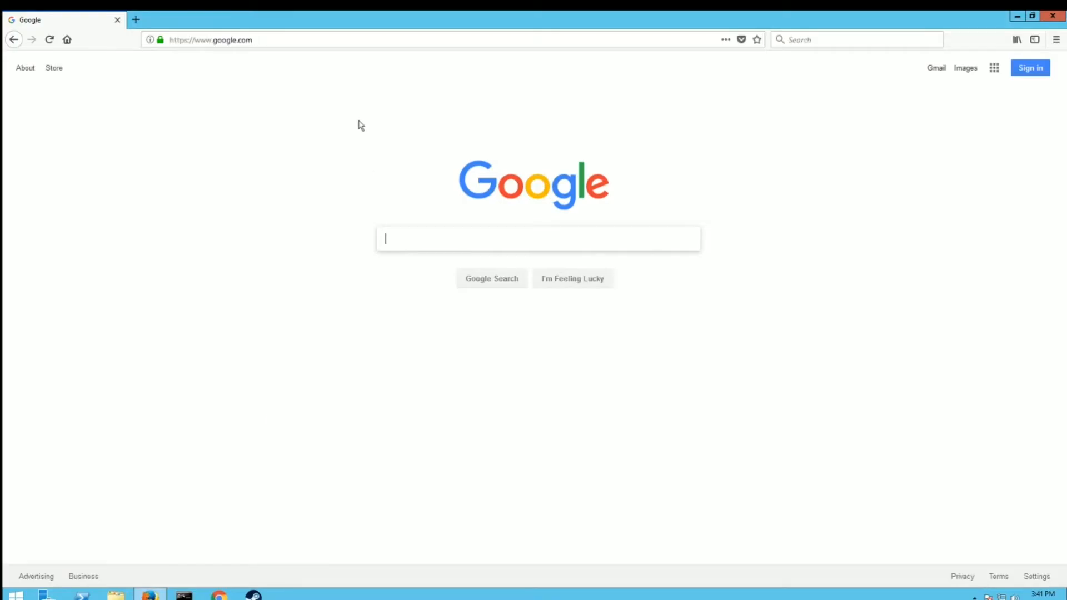
- Google 'steamcmd' and open the Valve Developer Community page's Windows download instructions
text(steamcmd)
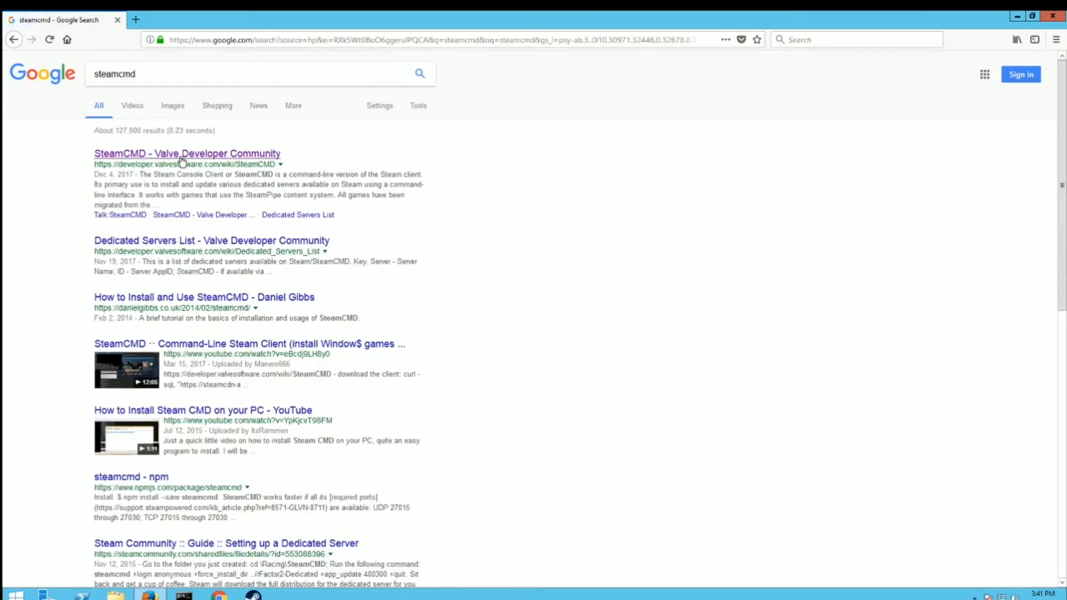
click(188, 153)
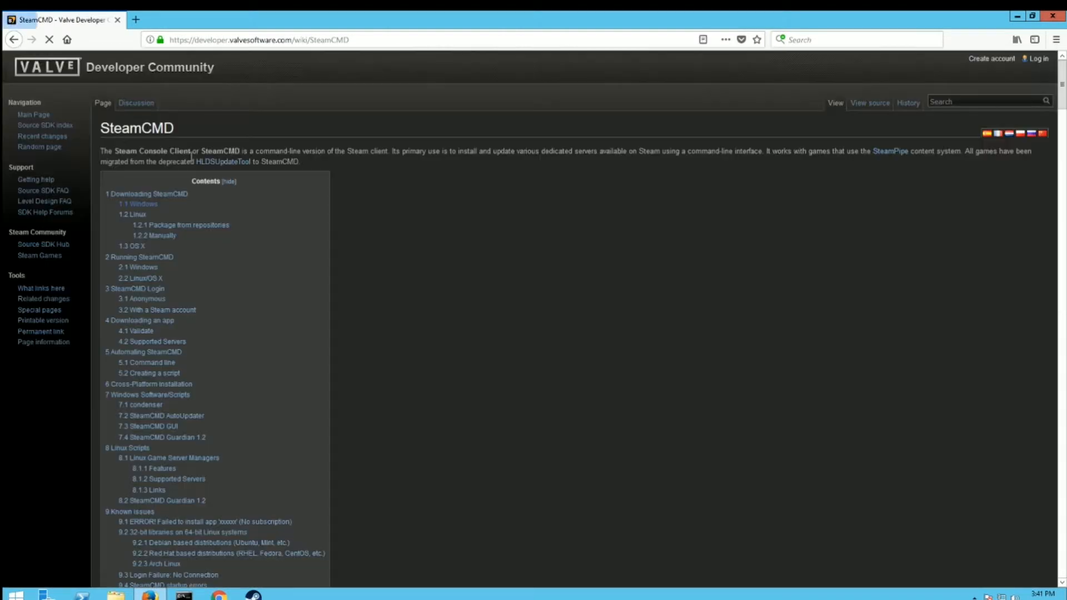
click(141, 204)
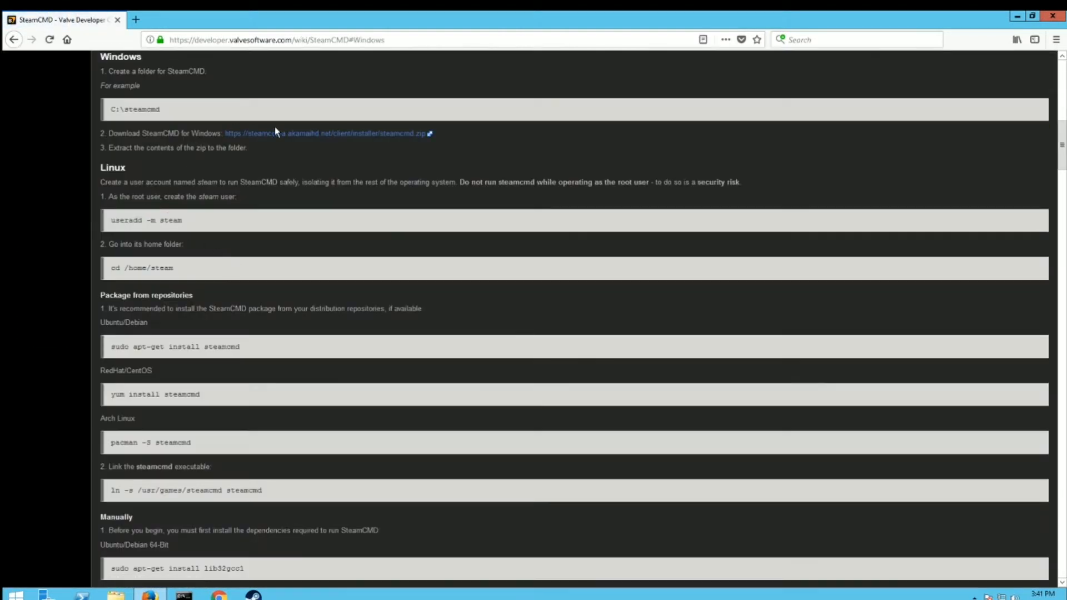
mouse_move(293, 133)
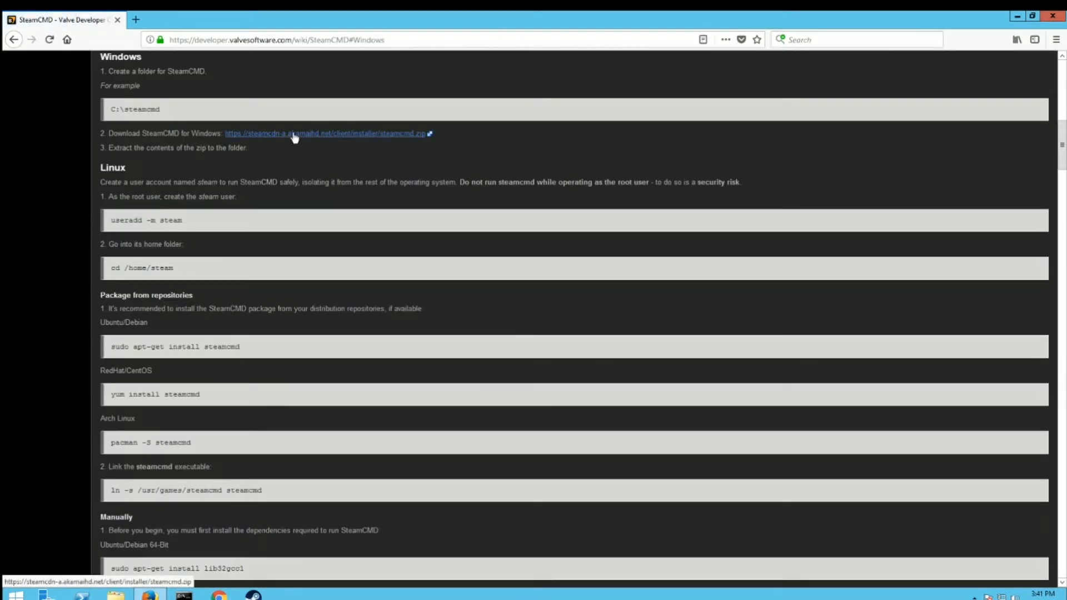
mouse_move(669, 216)
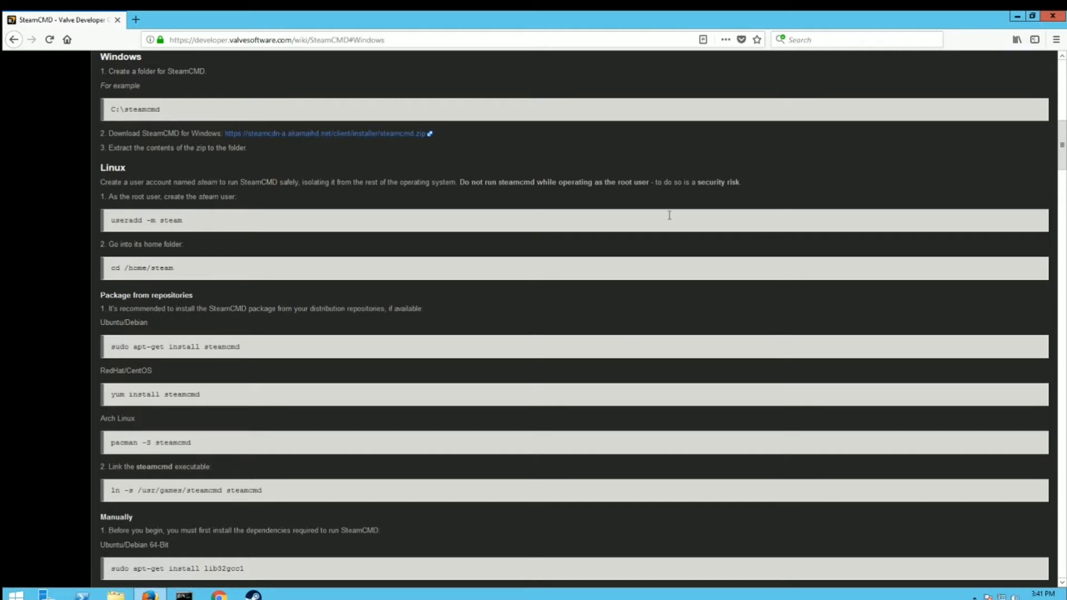
click(327, 133)
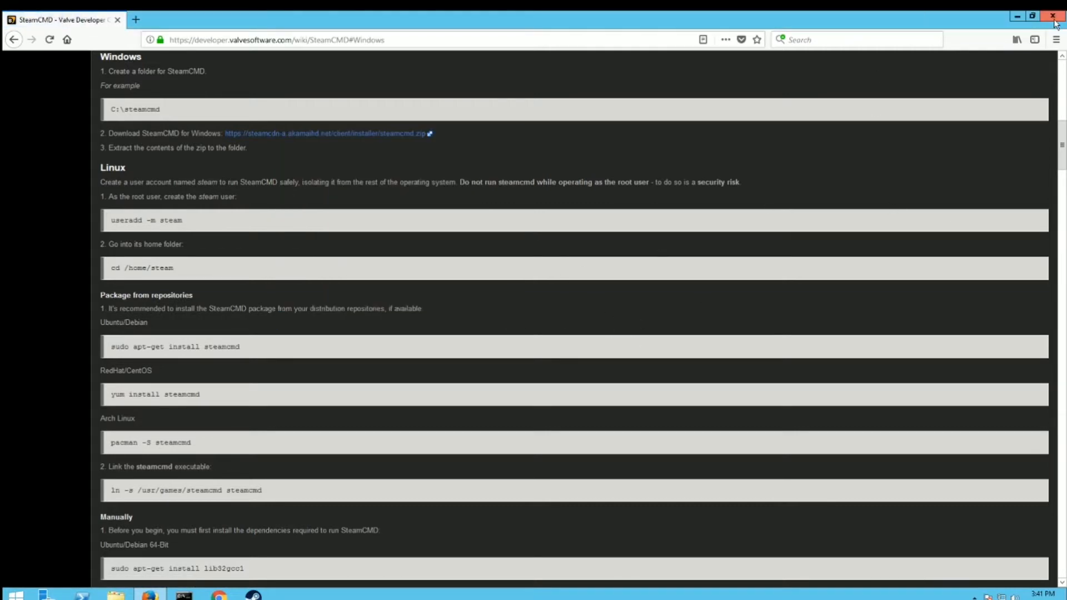
- Close the browser and open C:\SteamCMD from its desktop shortcut, selecting steamcmd.exe
click(1056, 15)
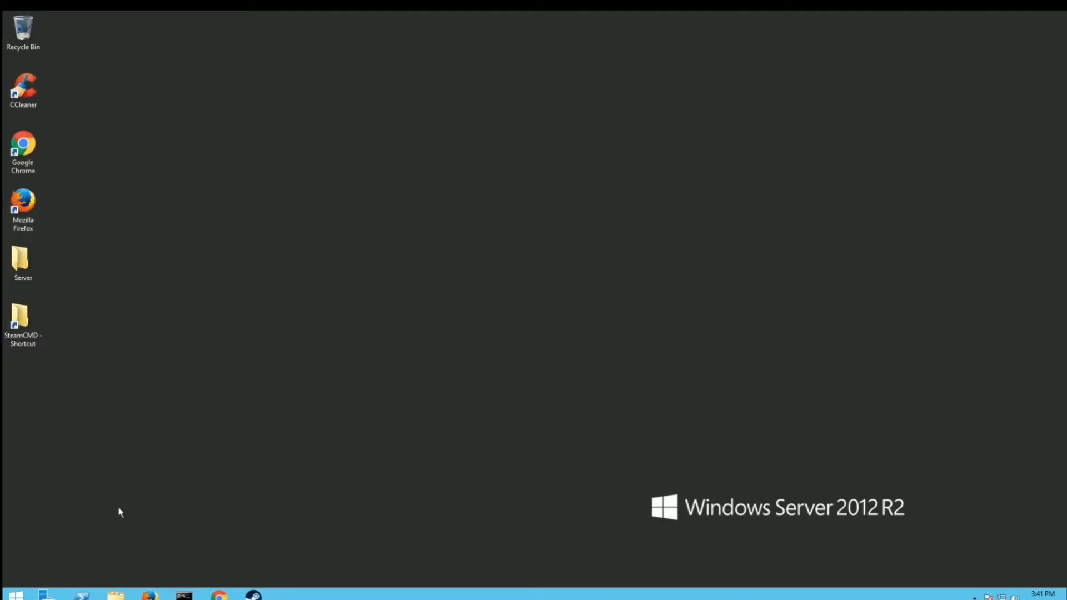
click(22, 325)
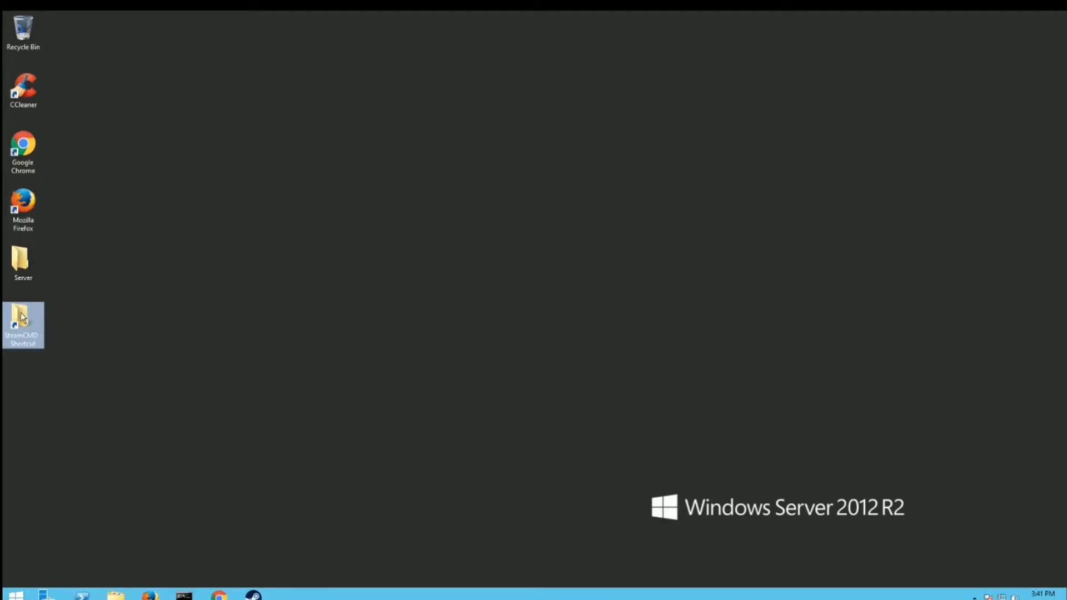
double_click(22, 325)
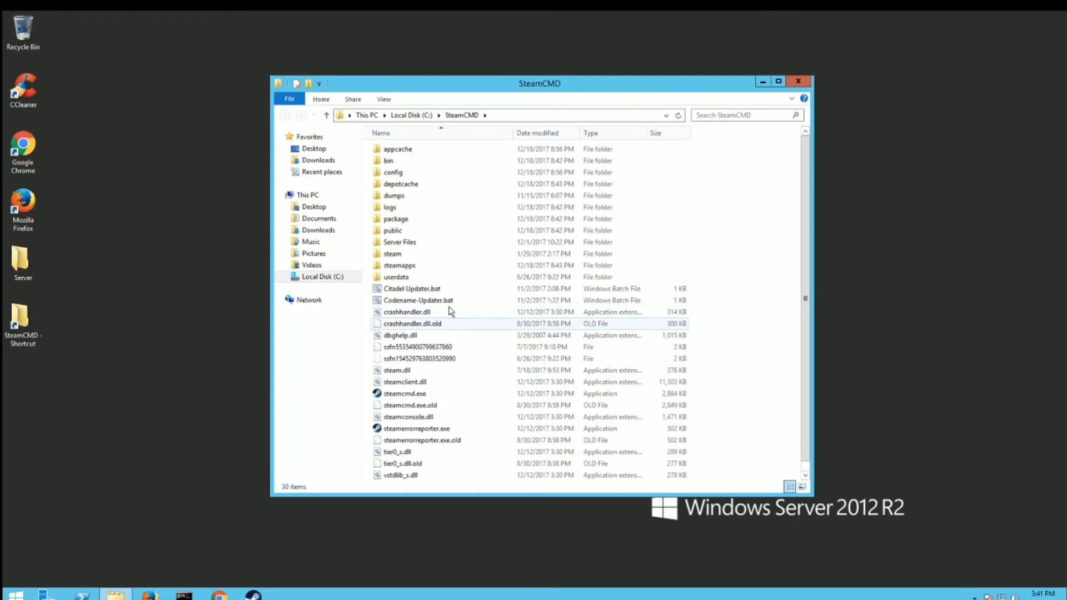
click(404, 394)
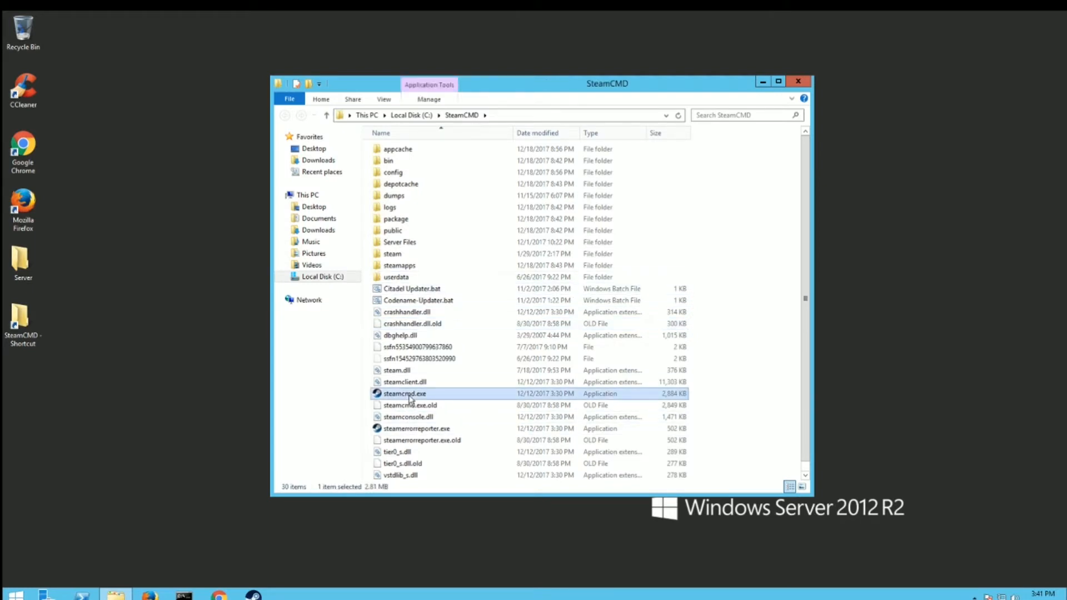
mouse_move(406, 394)
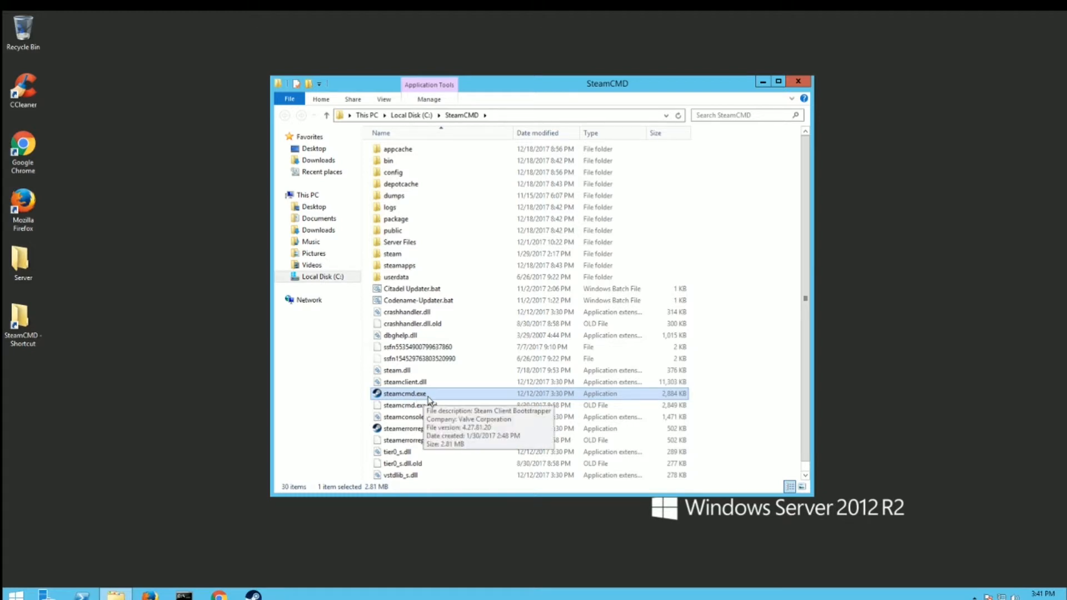
- Launch steamcmd.exe and log in with 'login anonymous'
double_click(405, 394)
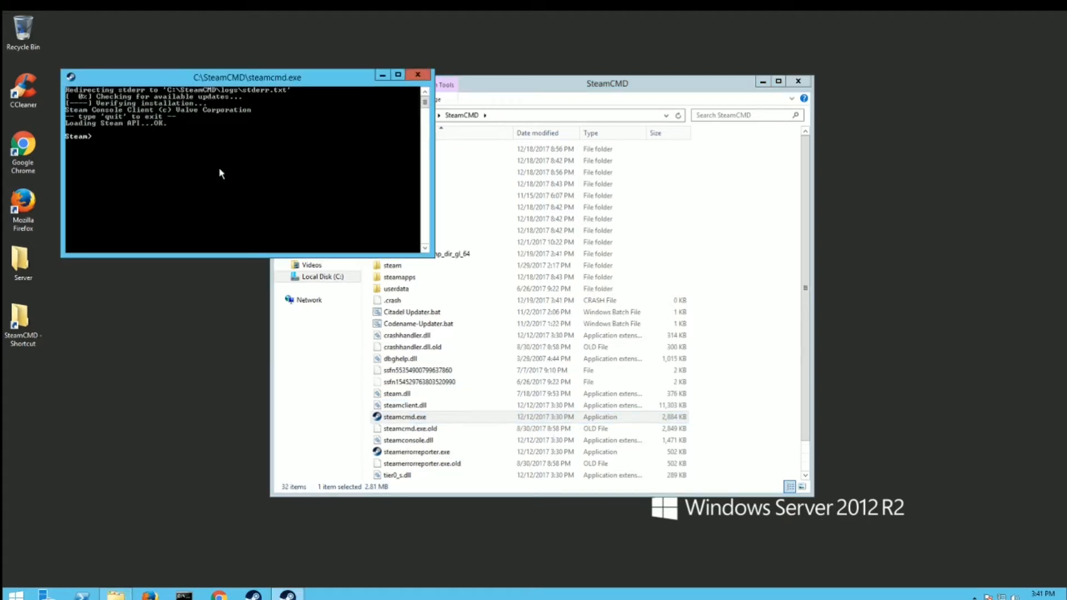
text(login a)
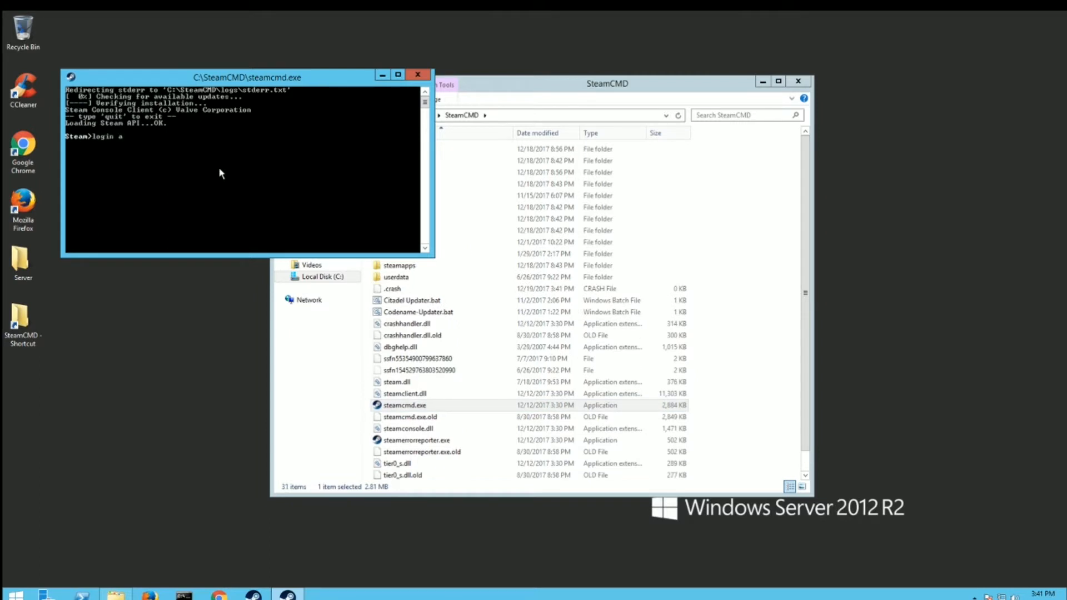
key(Return)
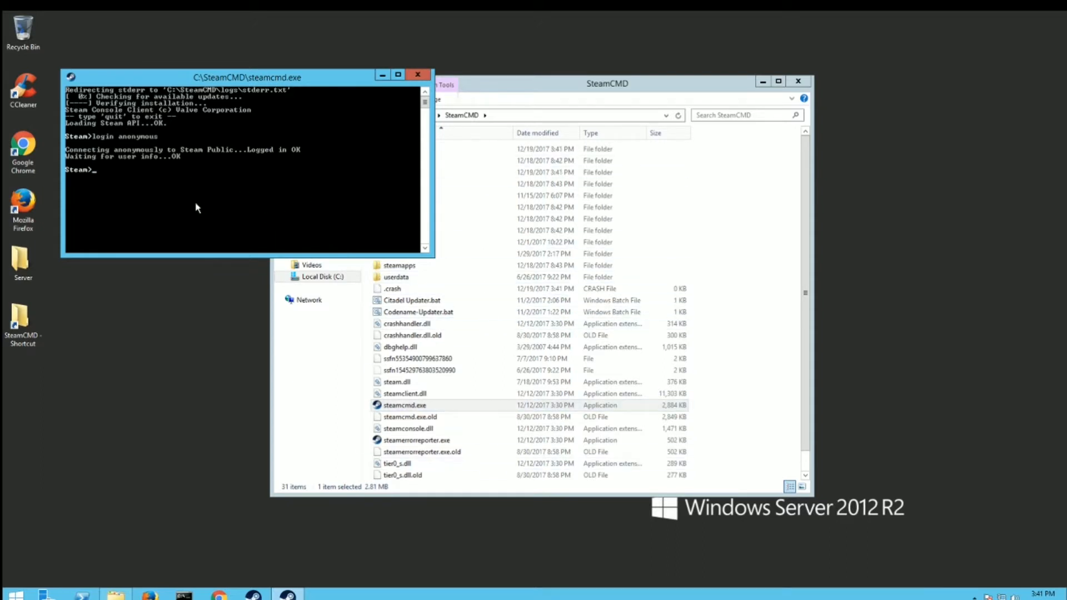
mouse_move(177, 194)
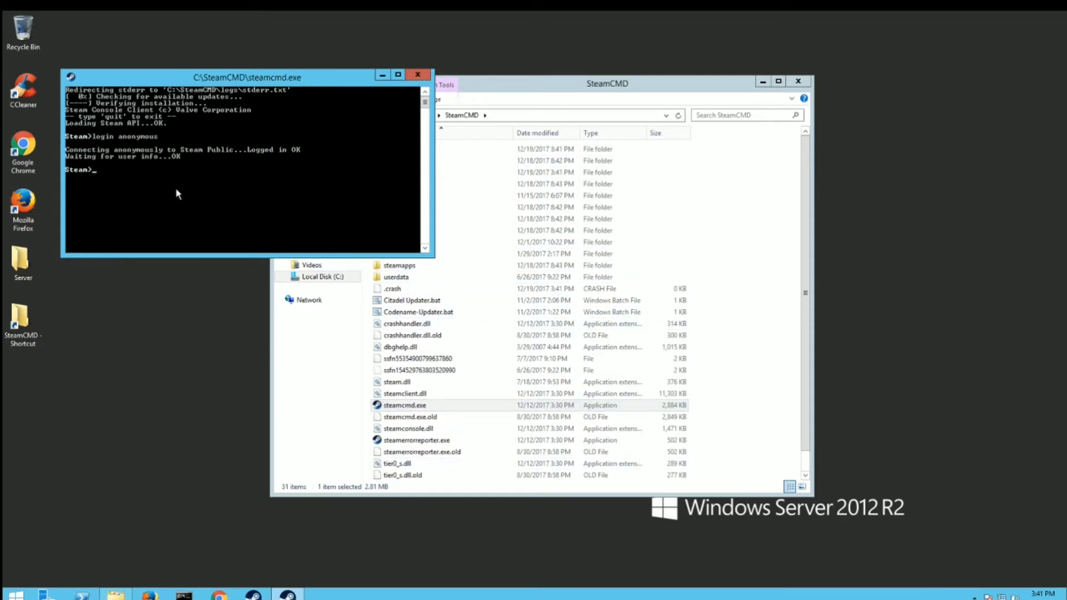
mouse_move(165, 158)
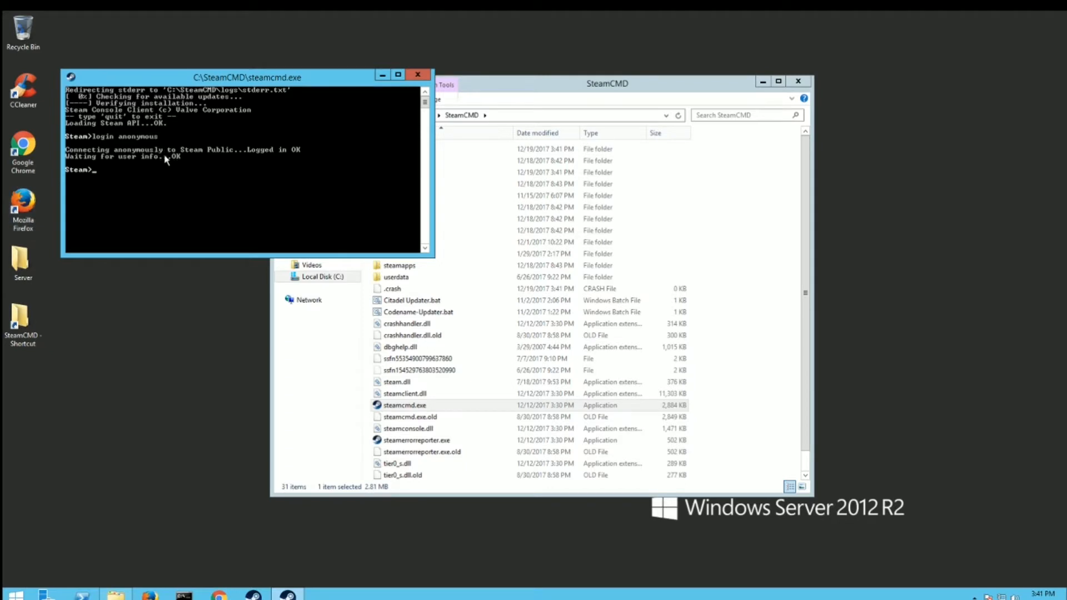
text(app_update)
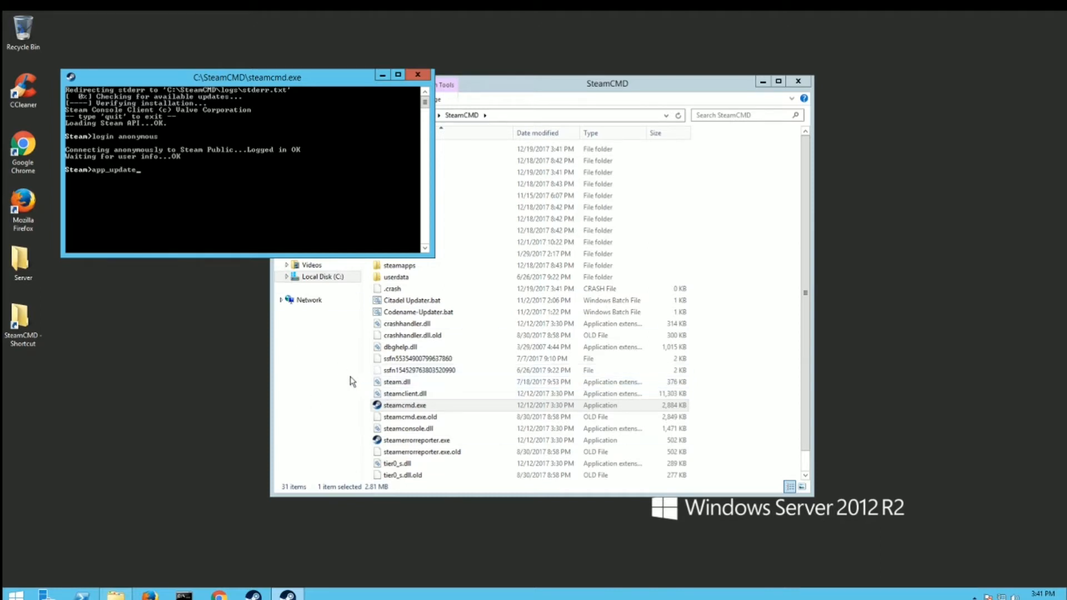
- Switch to File Explorer and open C:\SteamCMD\steamapps
click(607, 83)
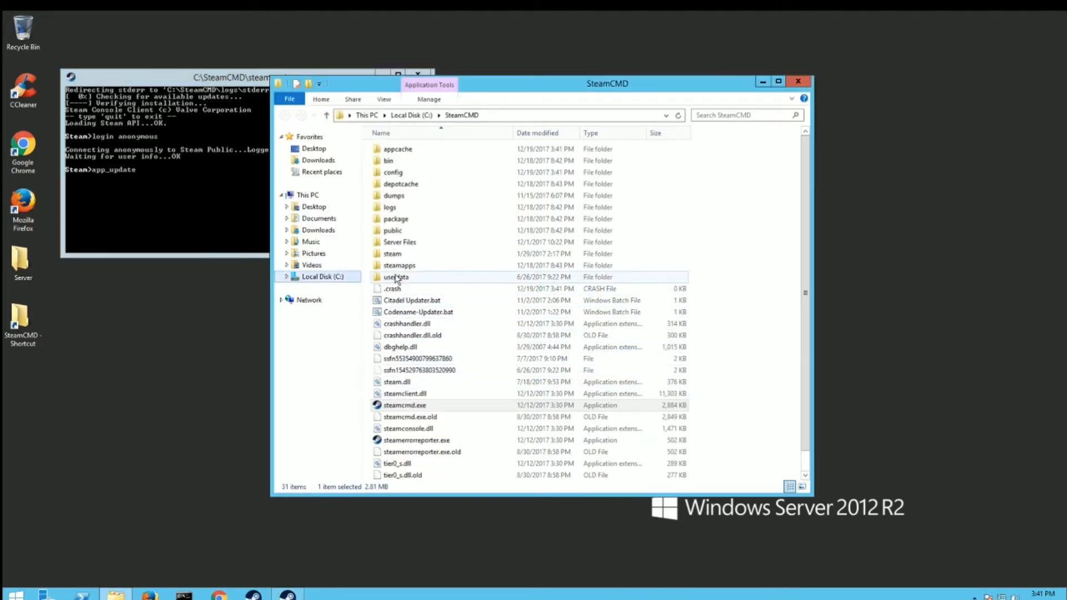
double_click(399, 265)
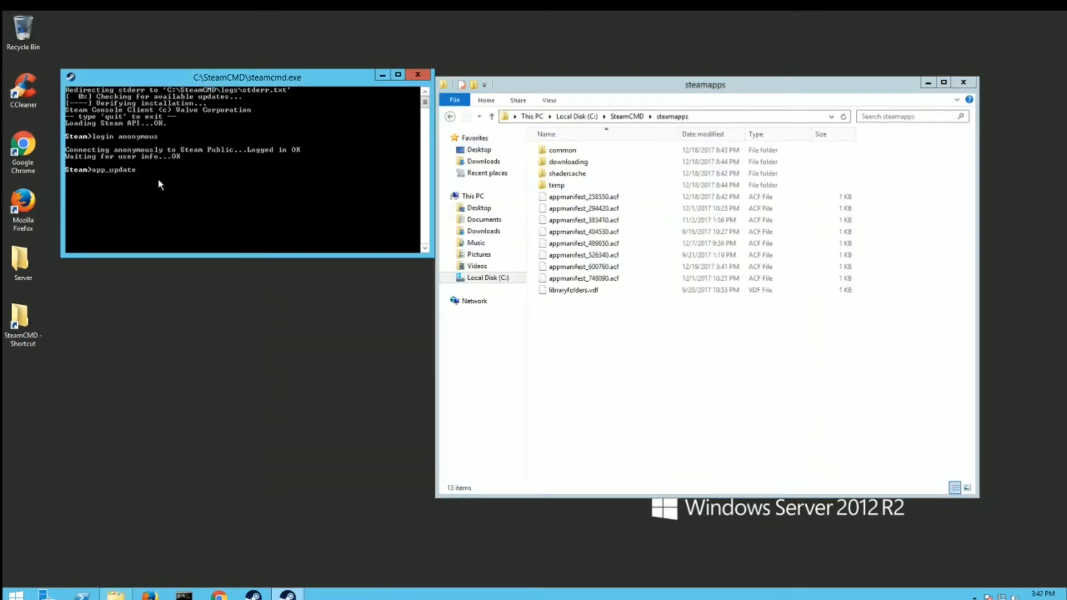
- Install the dedicated server with 'app_update 600760', then exit SteamCMD
text(60)
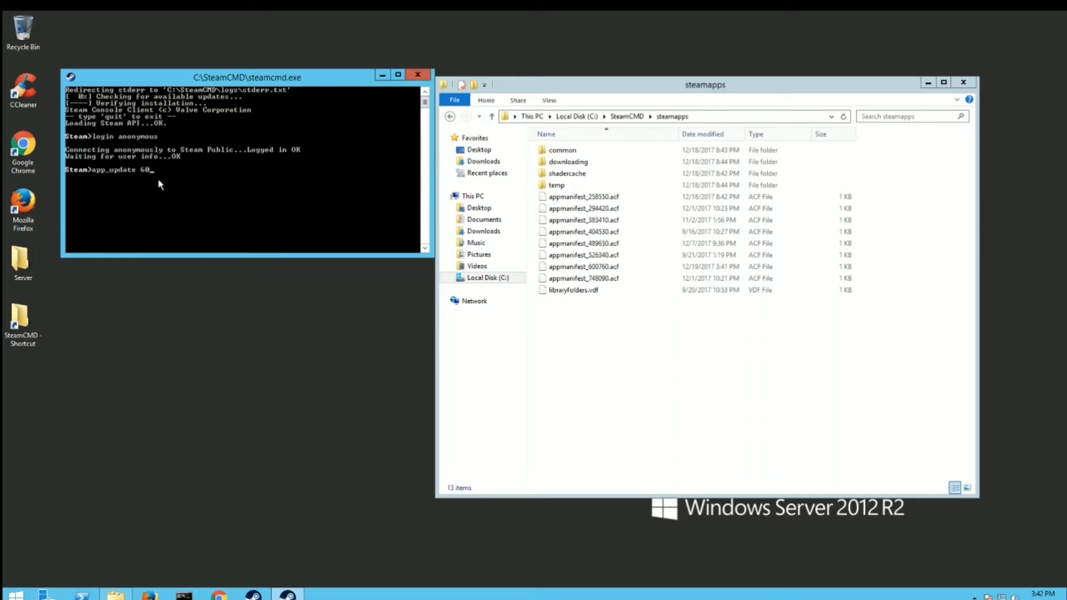
text(076)
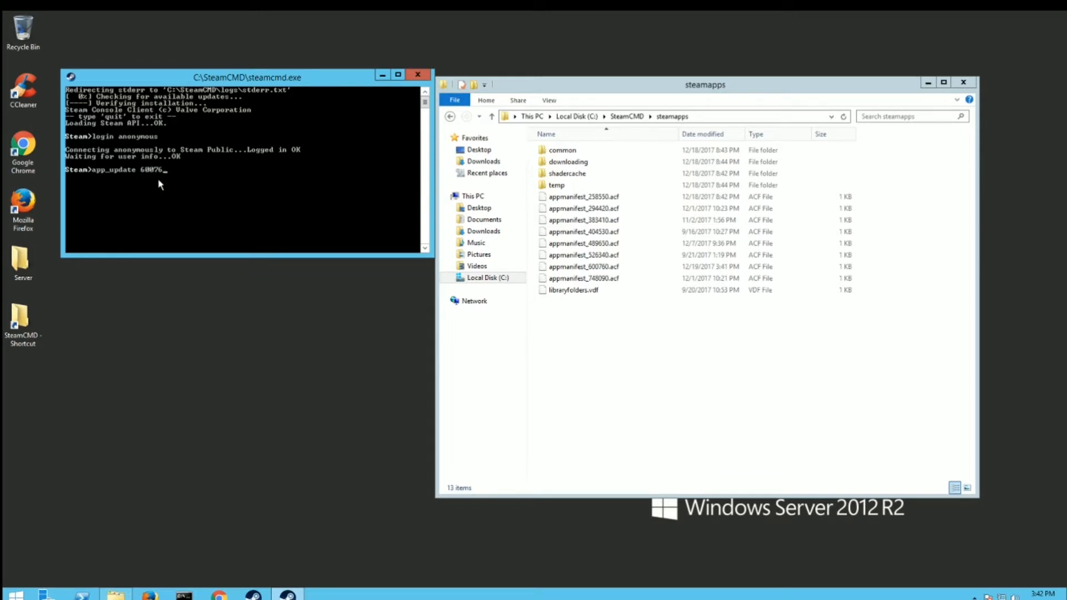
text(0)
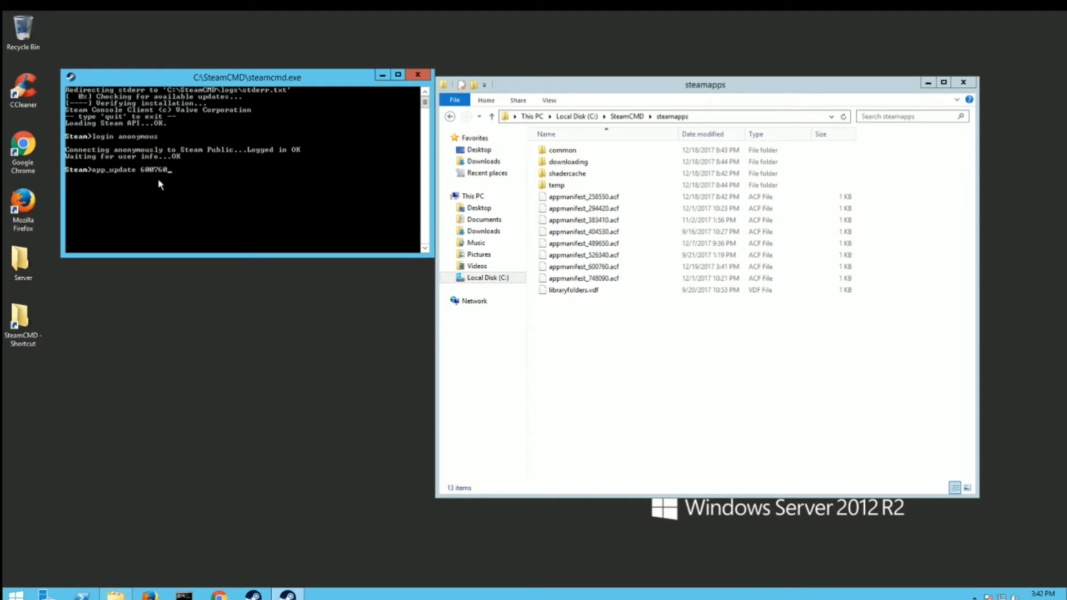
key(Return)
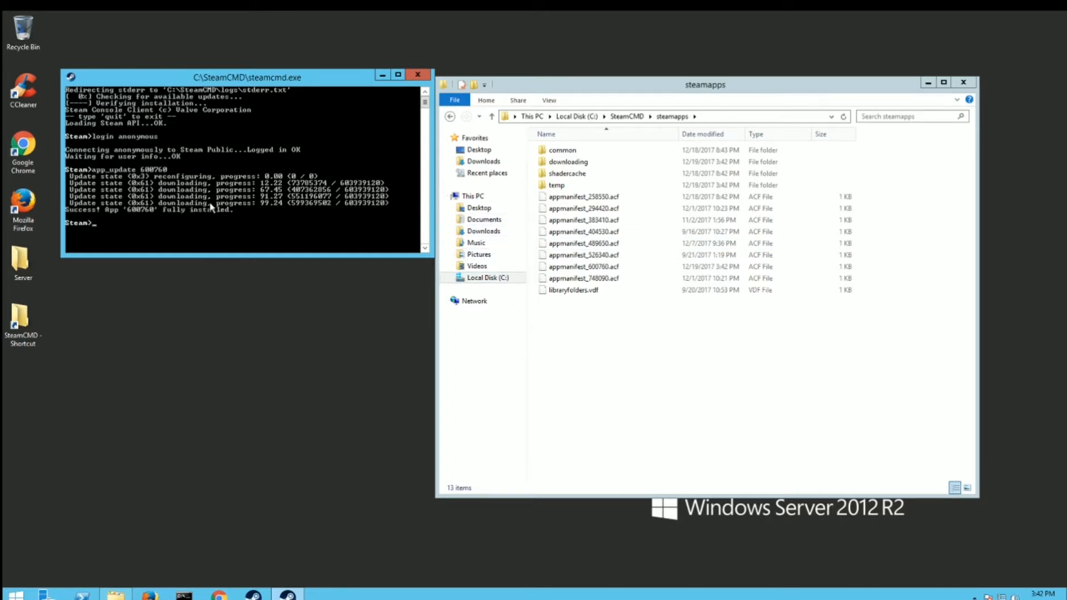
mouse_move(126, 239)
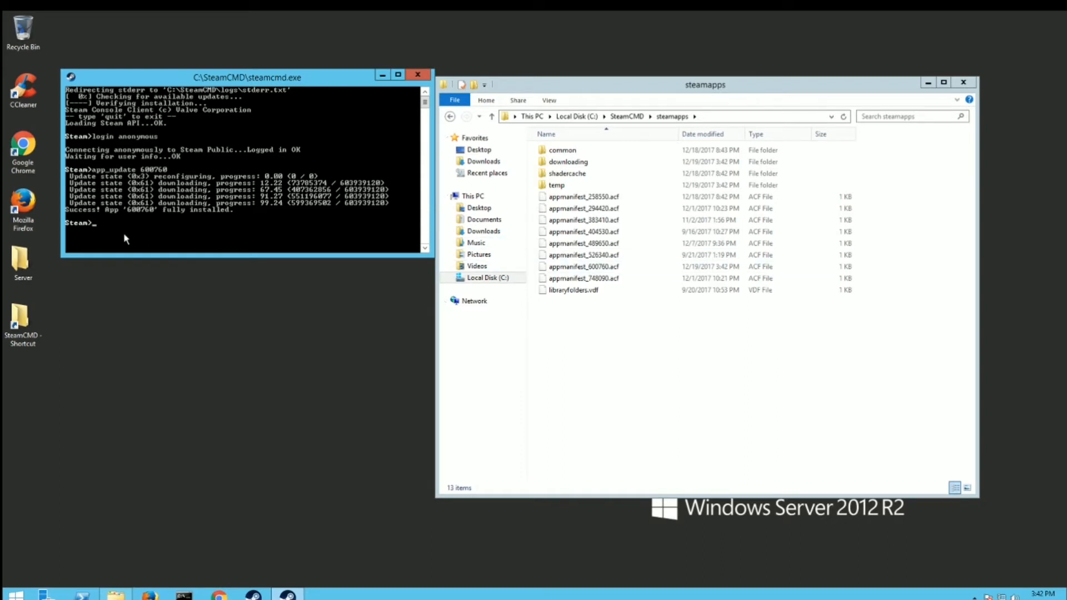
mouse_move(153, 224)
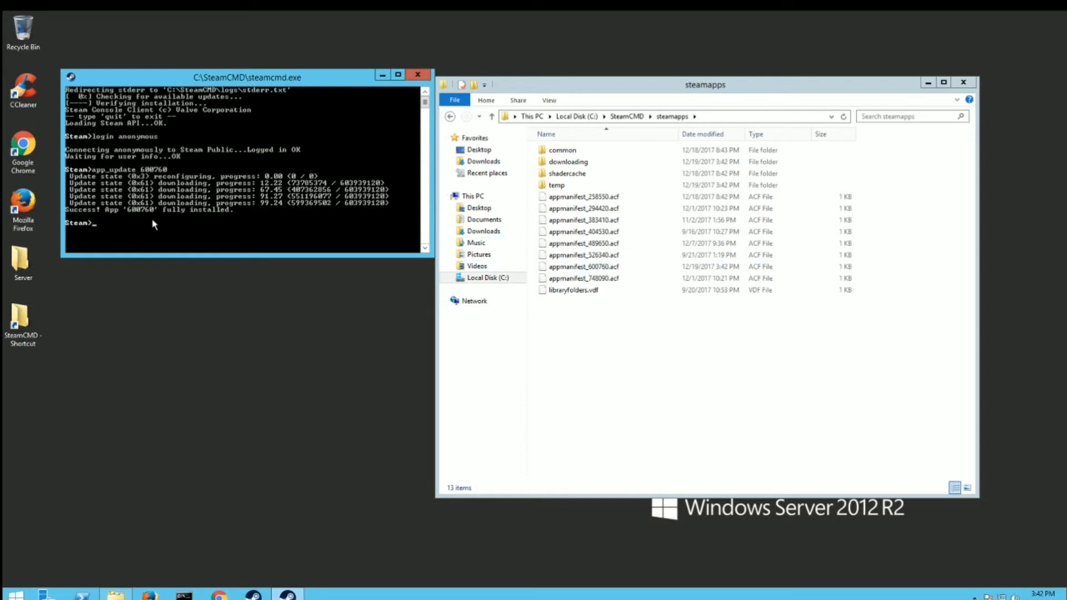
text(exit)
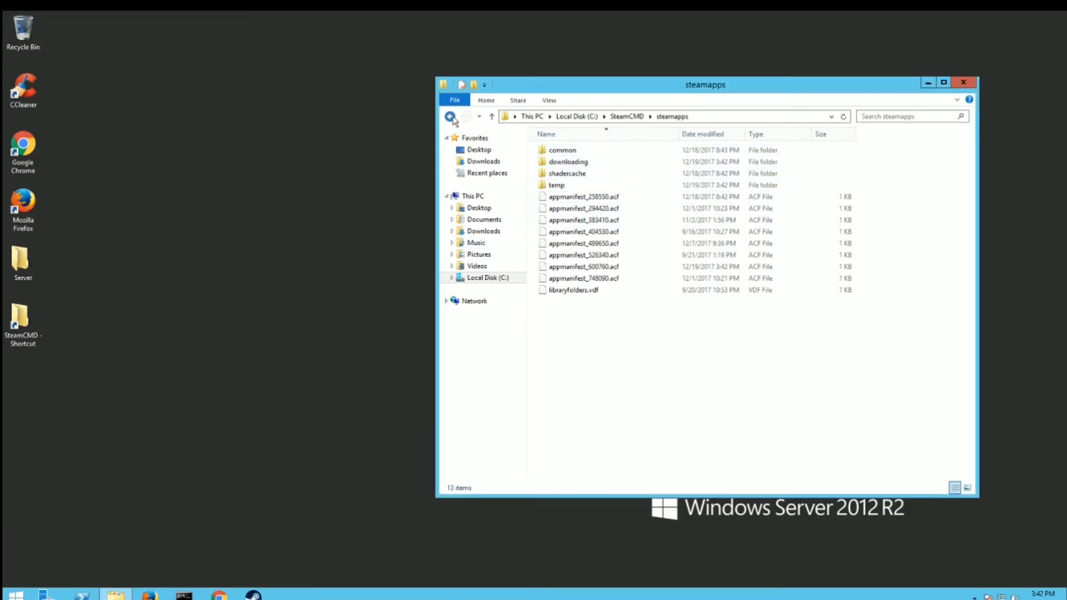
- Navigate to steamapps\common\Stationeers Dedicated Server and select Server-Start.bat
click(449, 116)
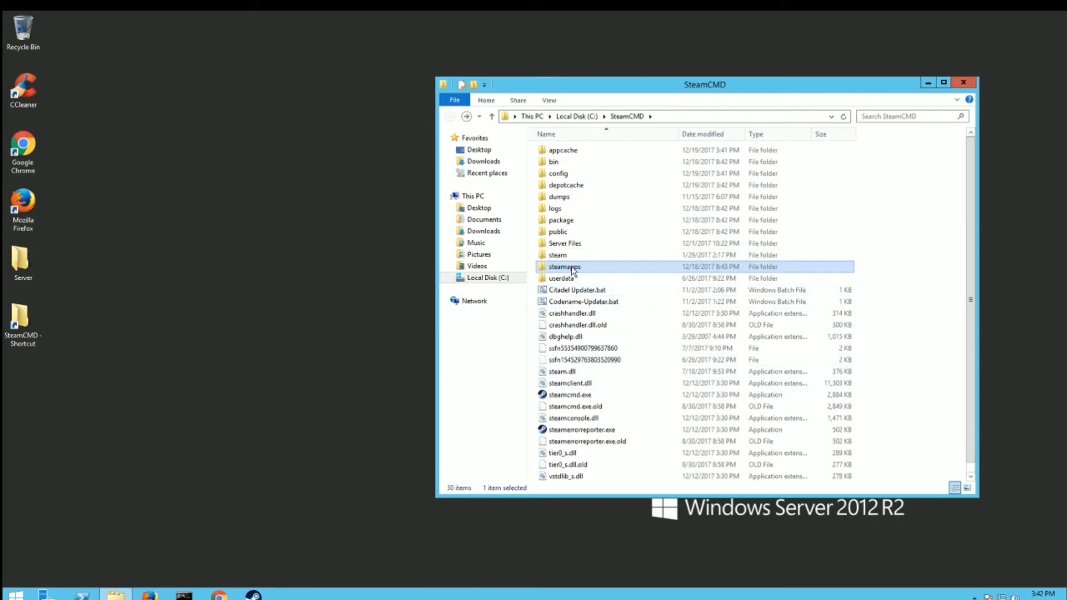
double_click(564, 266)
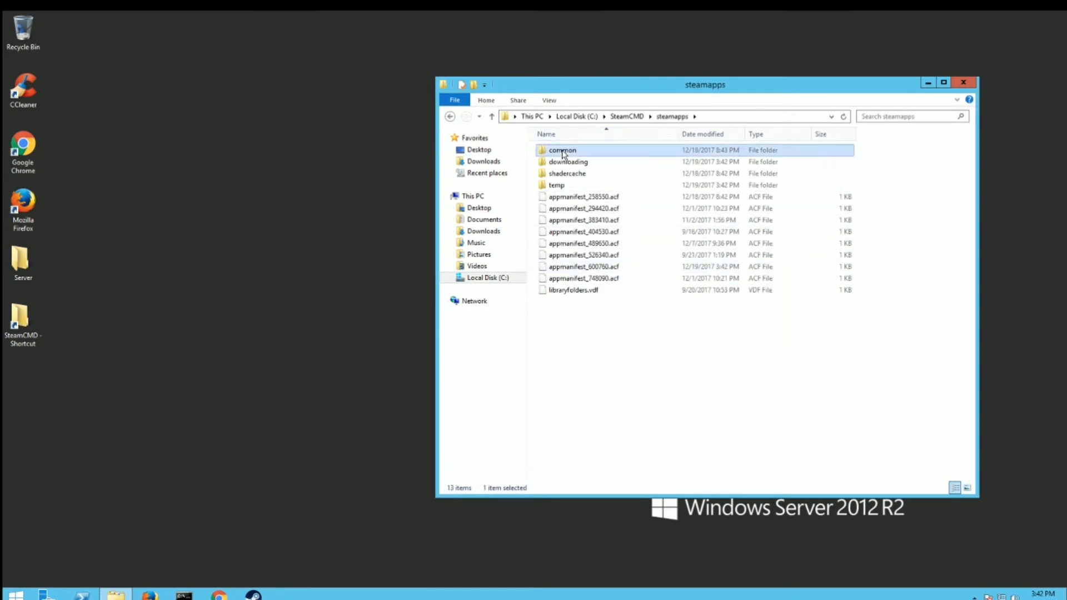
double_click(562, 150)
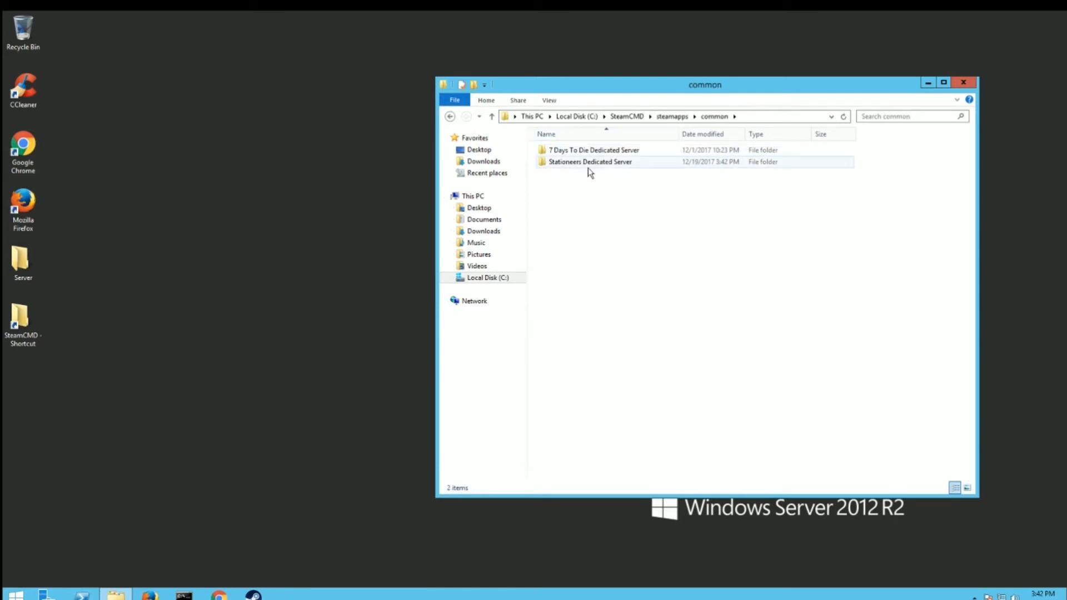
mouse_move(597, 164)
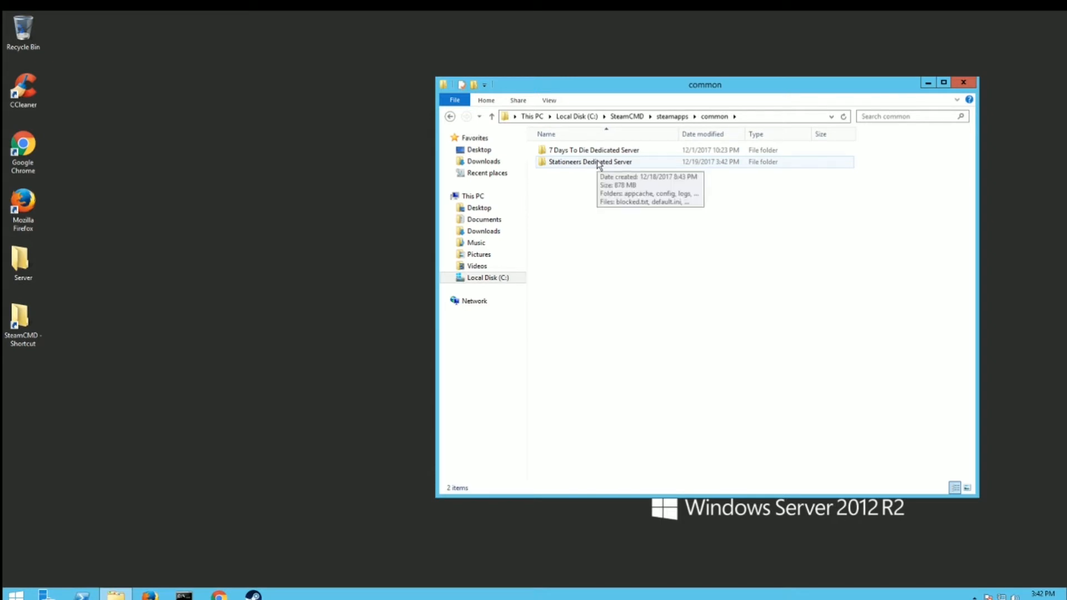
double_click(590, 161)
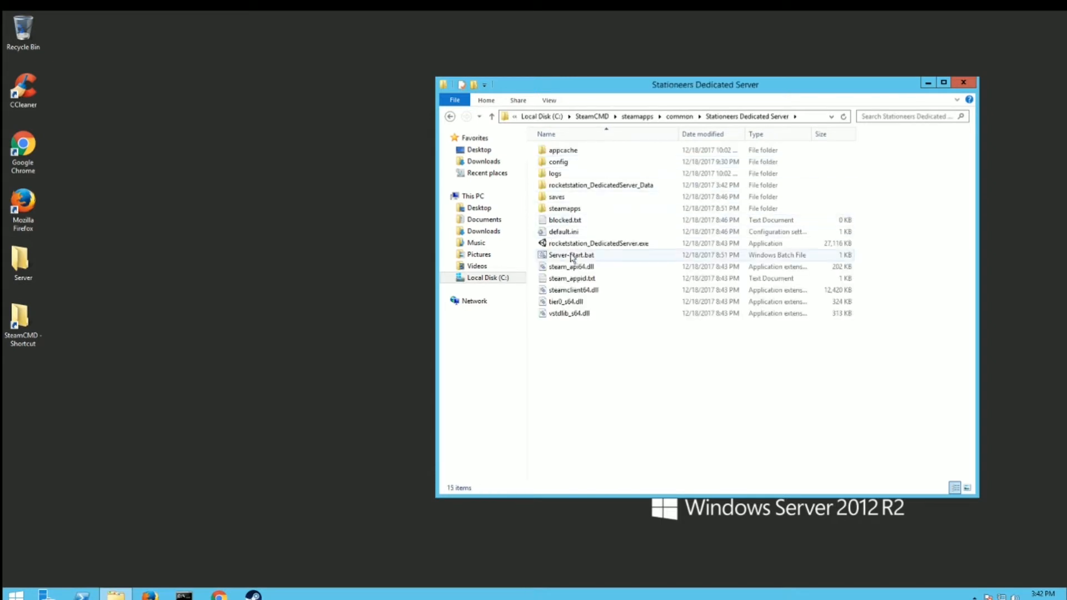
click(563, 231)
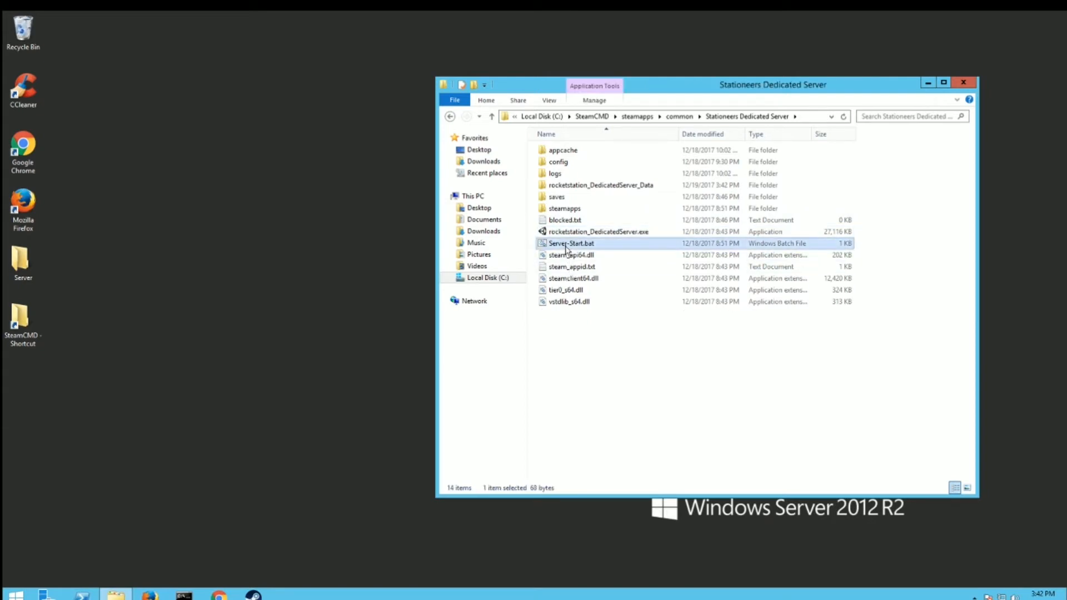
mouse_move(592, 246)
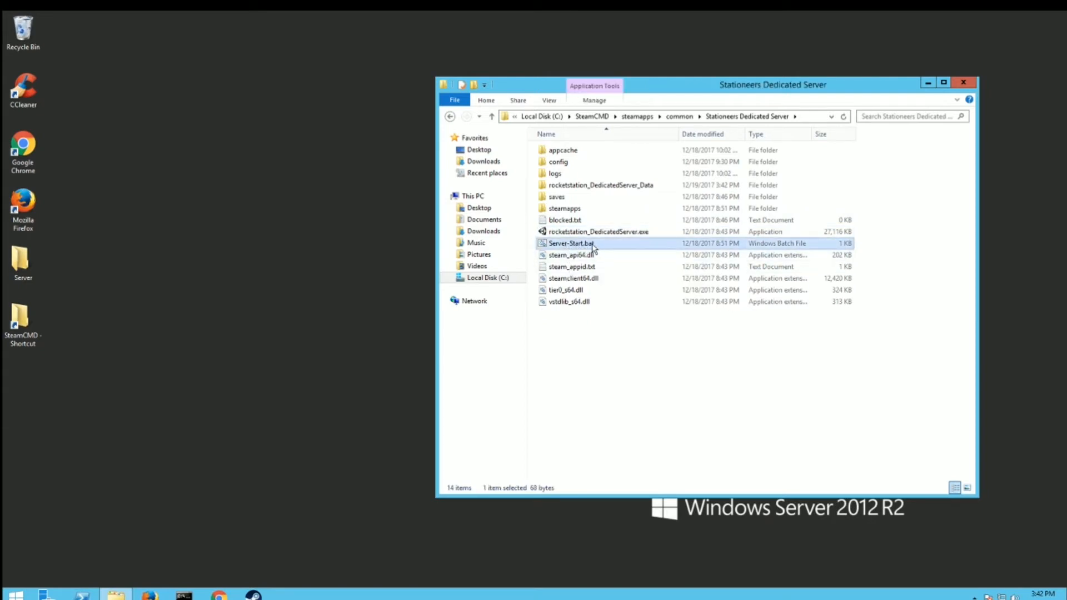
mouse_move(399, 449)
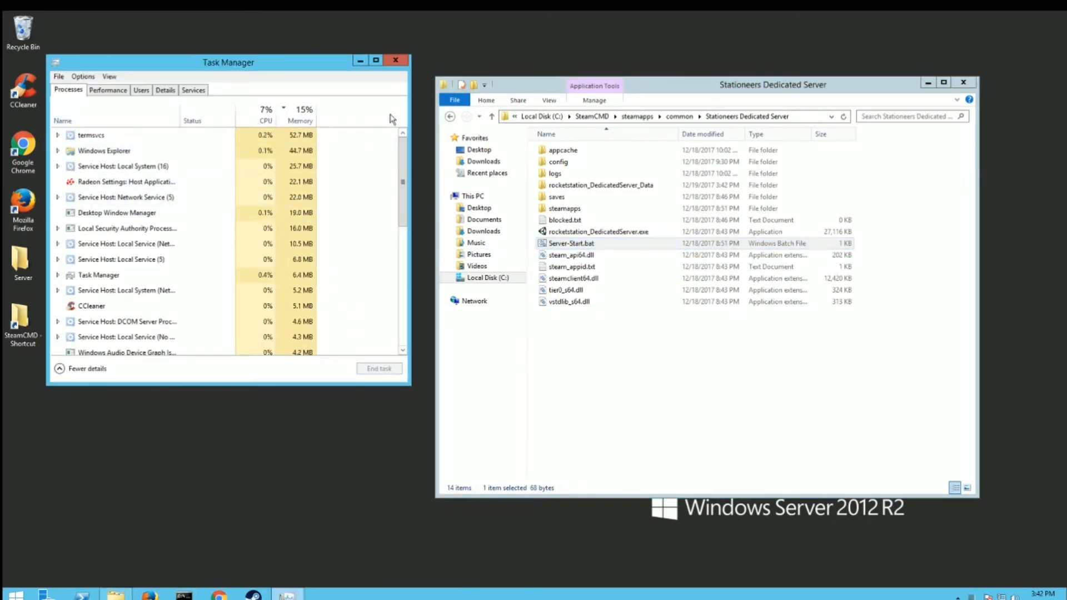
right_click(571, 243)
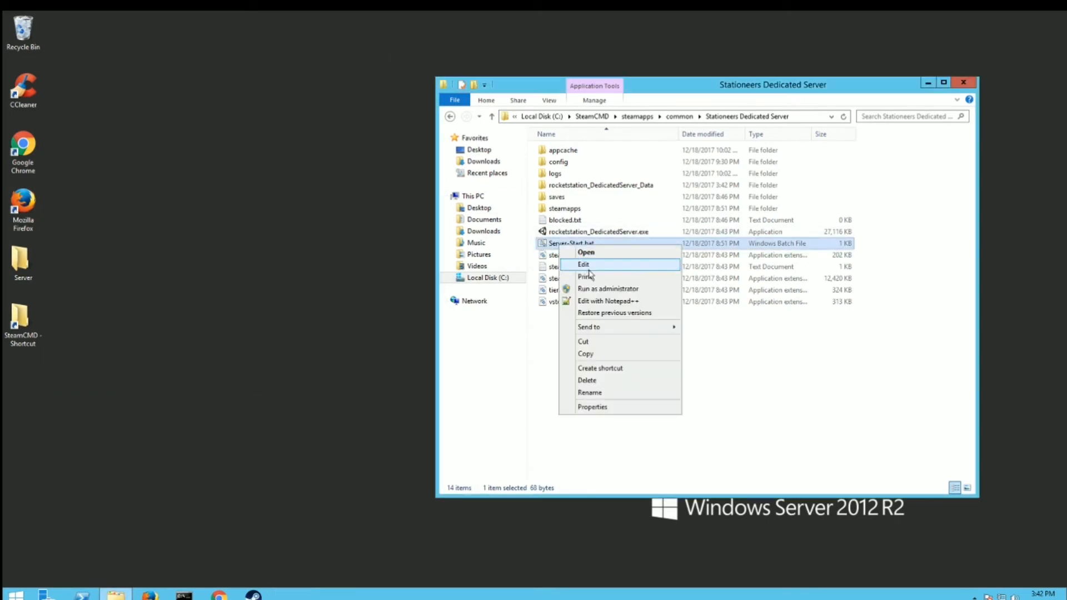
click(607, 301)
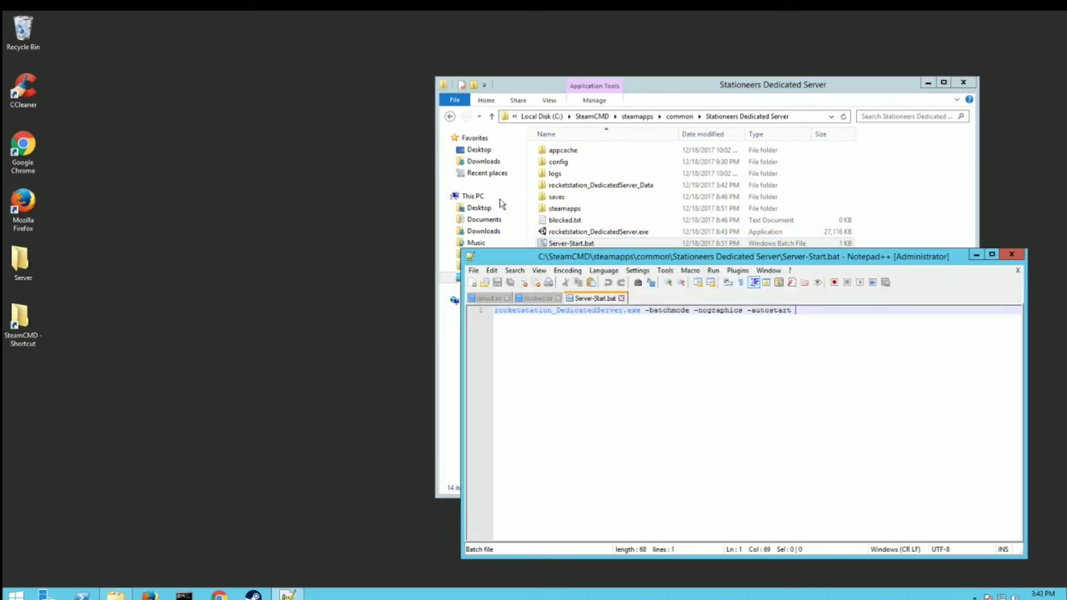
triple_click(565, 310)
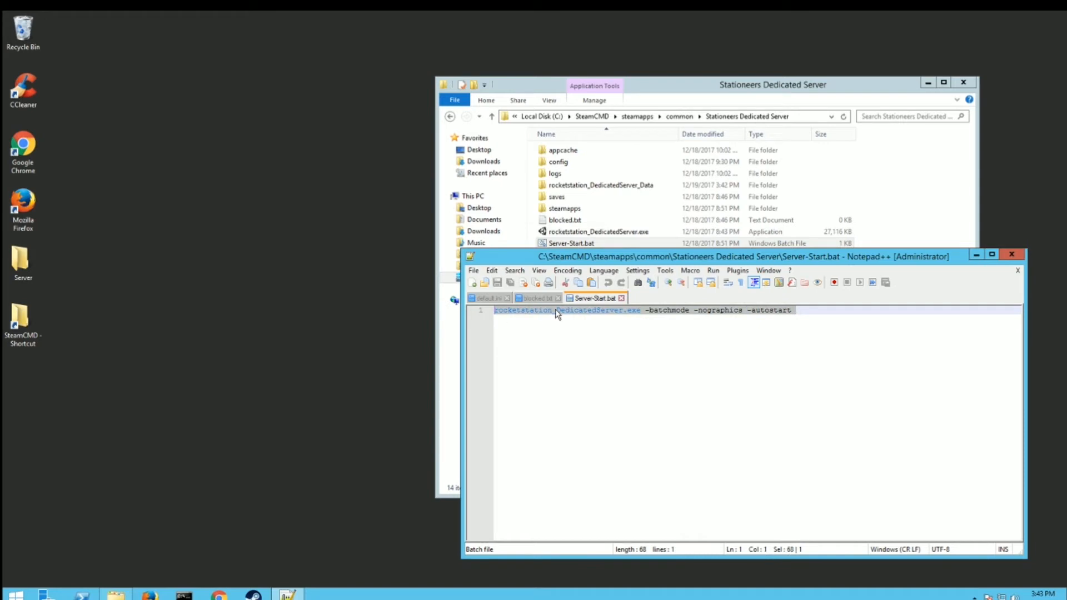
mouse_move(958, 258)
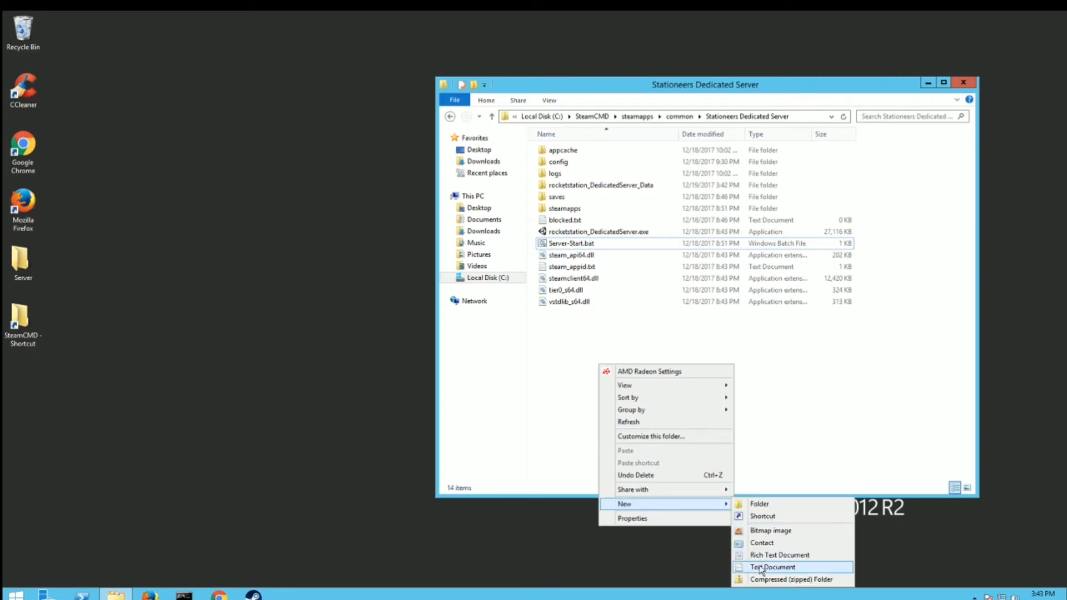
- Create a new text file named StartServer.bat, accepting the extension change
click(771, 567)
text(StartServer.bat)
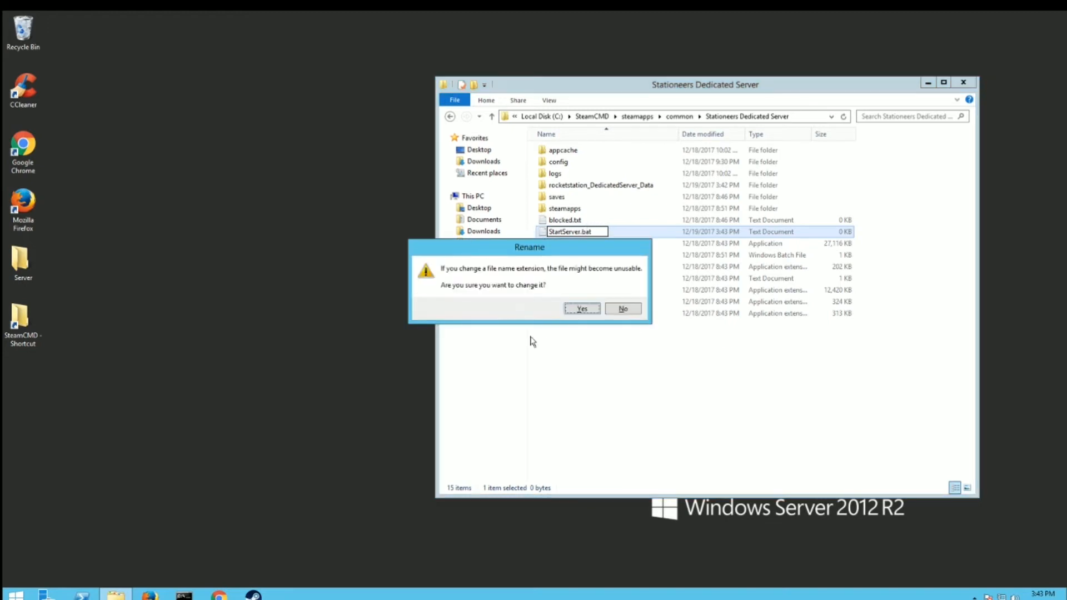
click(580, 308)
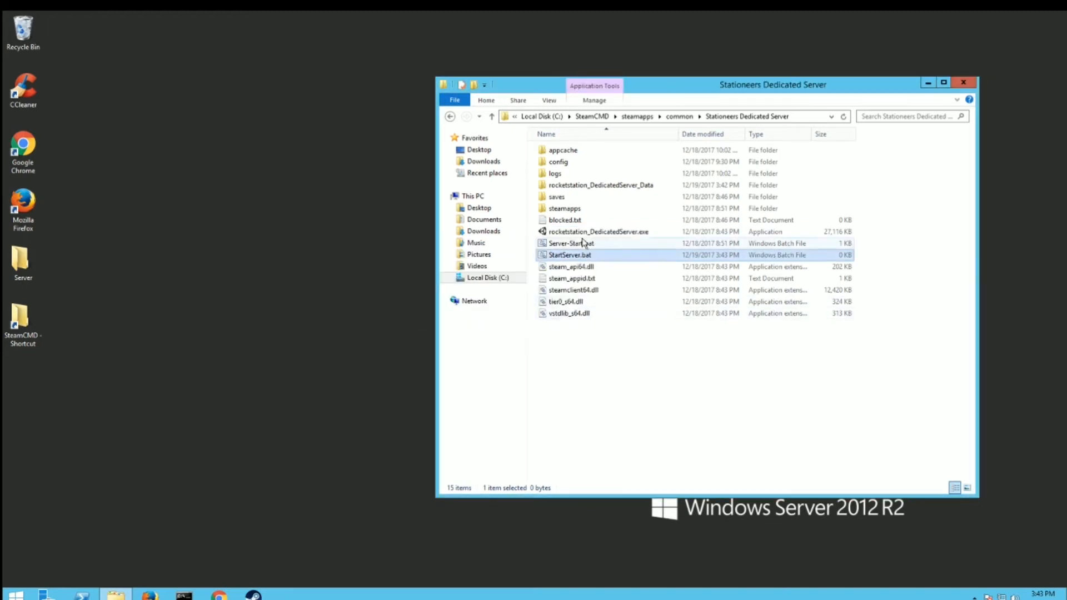
mouse_move(570, 255)
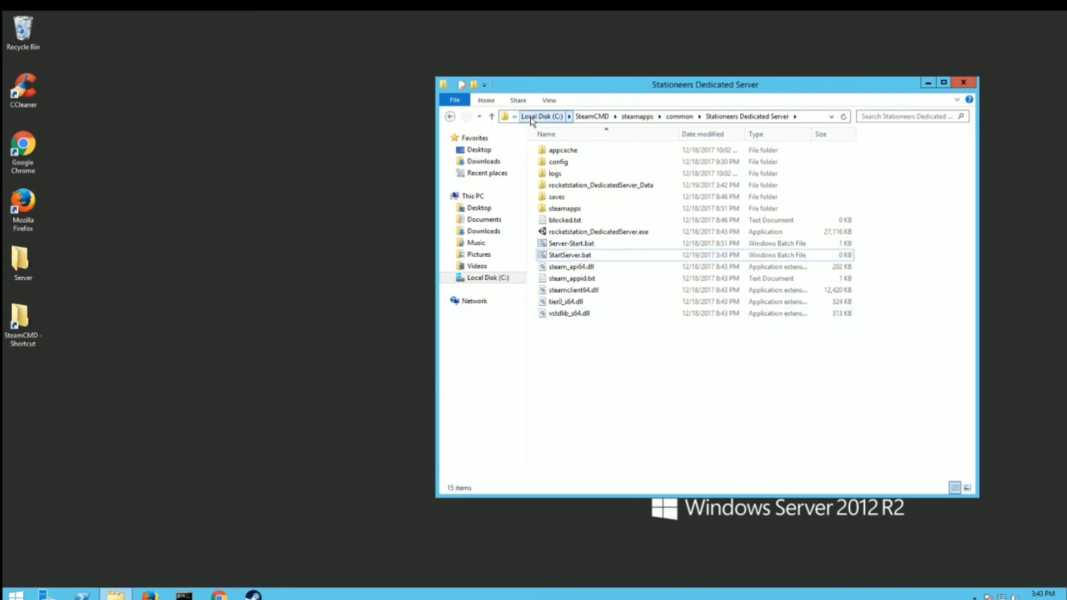
click(549, 100)
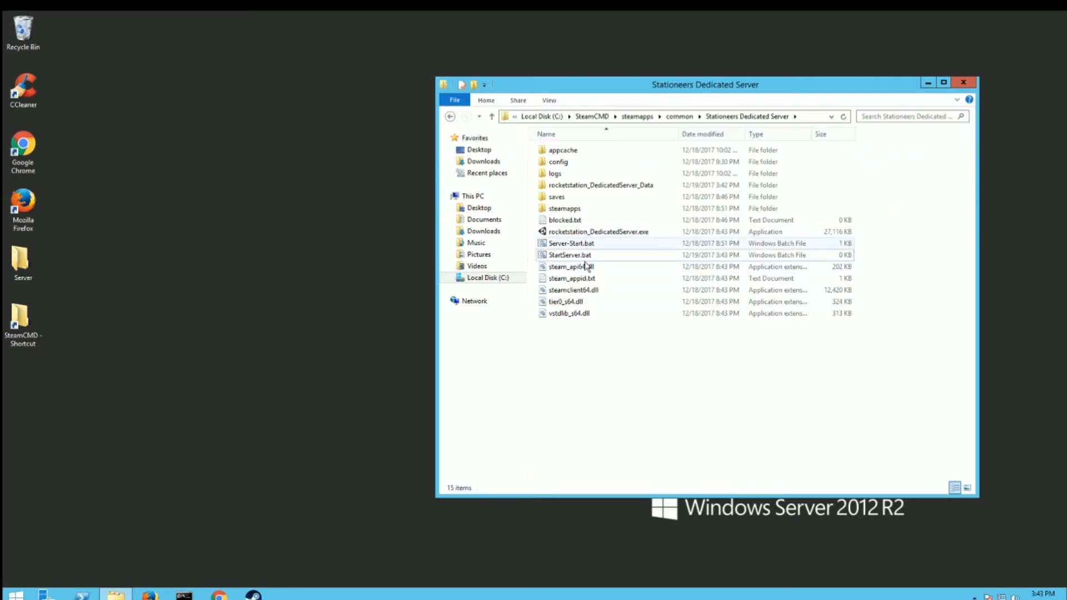
click(569, 255)
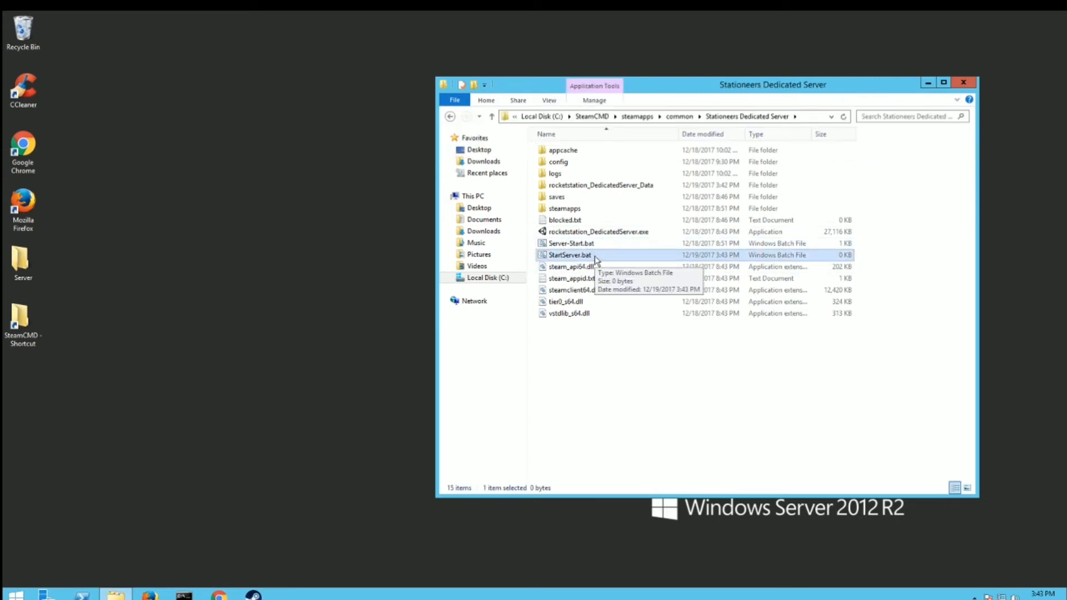
mouse_move(589, 264)
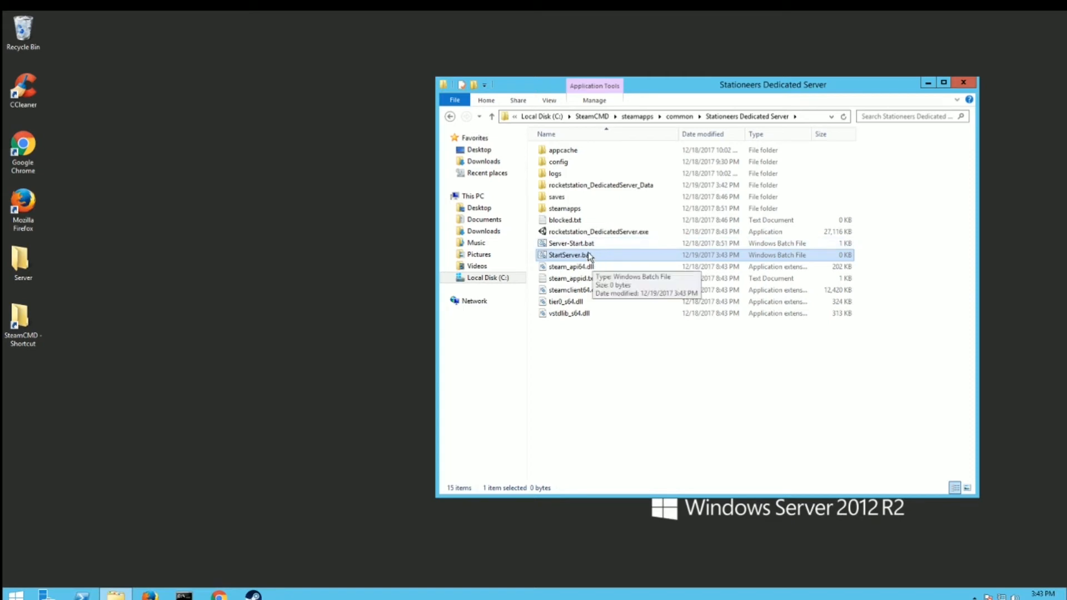
- Write 'rocketstation_DedicatedServer.exe -batchmode -nographics -autostart' into StartServer.bat, then save and close
right_click(568, 255)
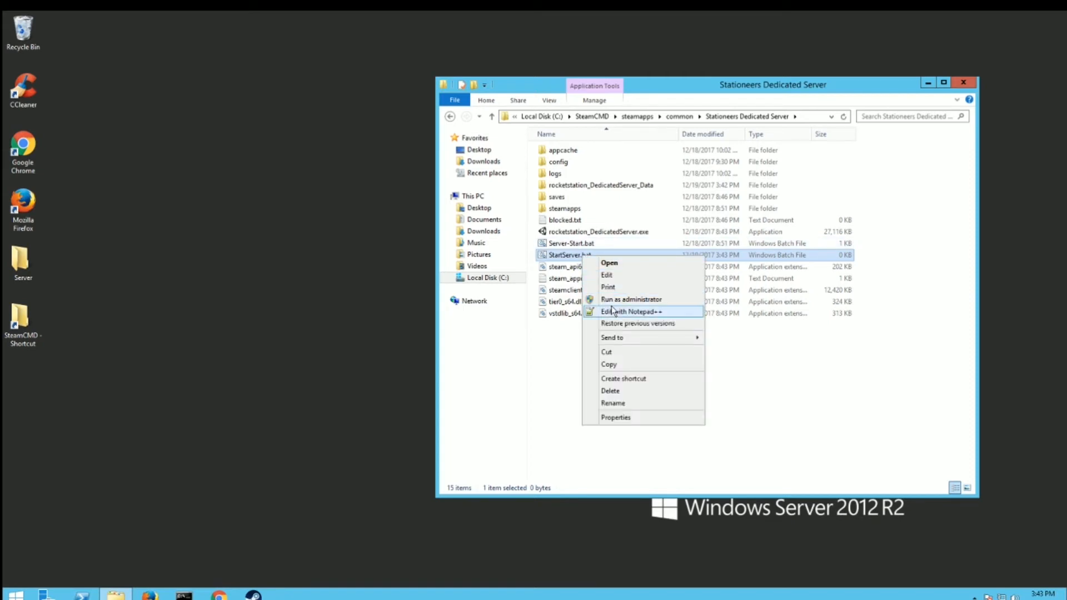
click(631, 311)
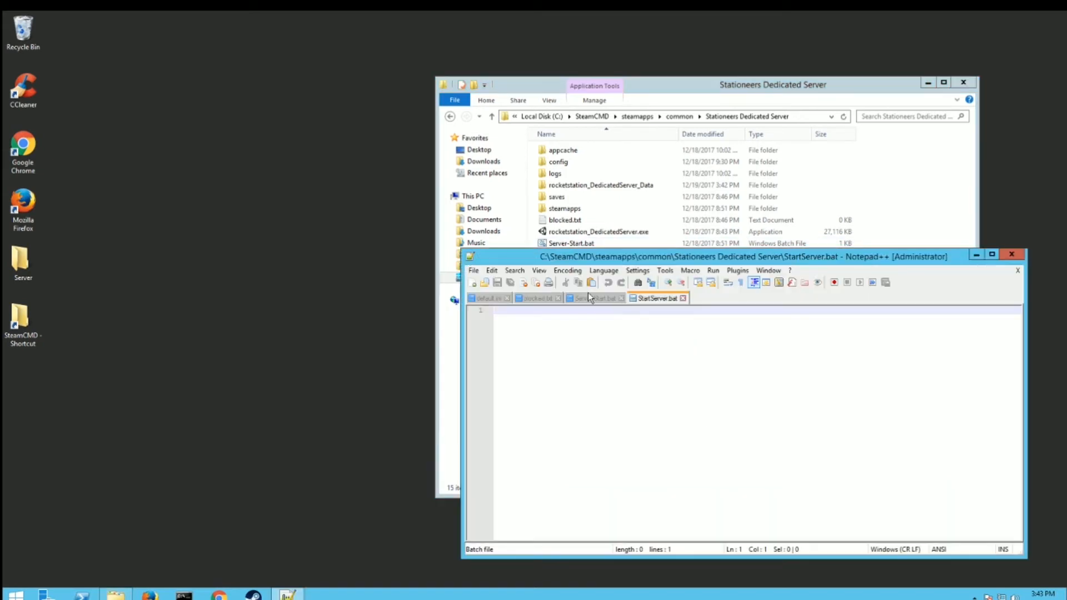
text(rocketstation_DedicatedServer.exe -batchmode -nographics -autostart)
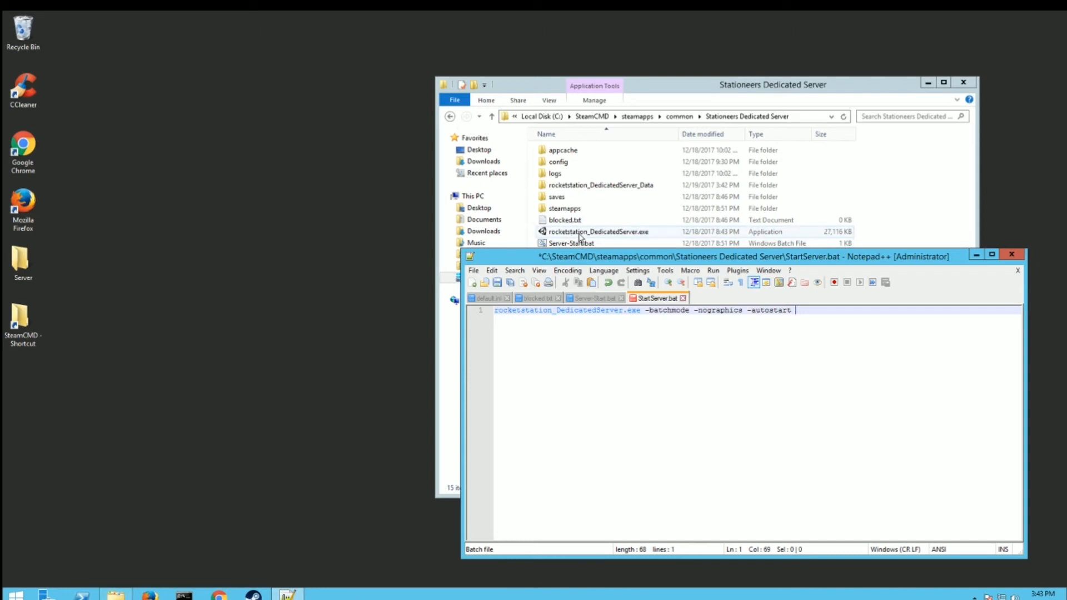
mouse_move(613, 237)
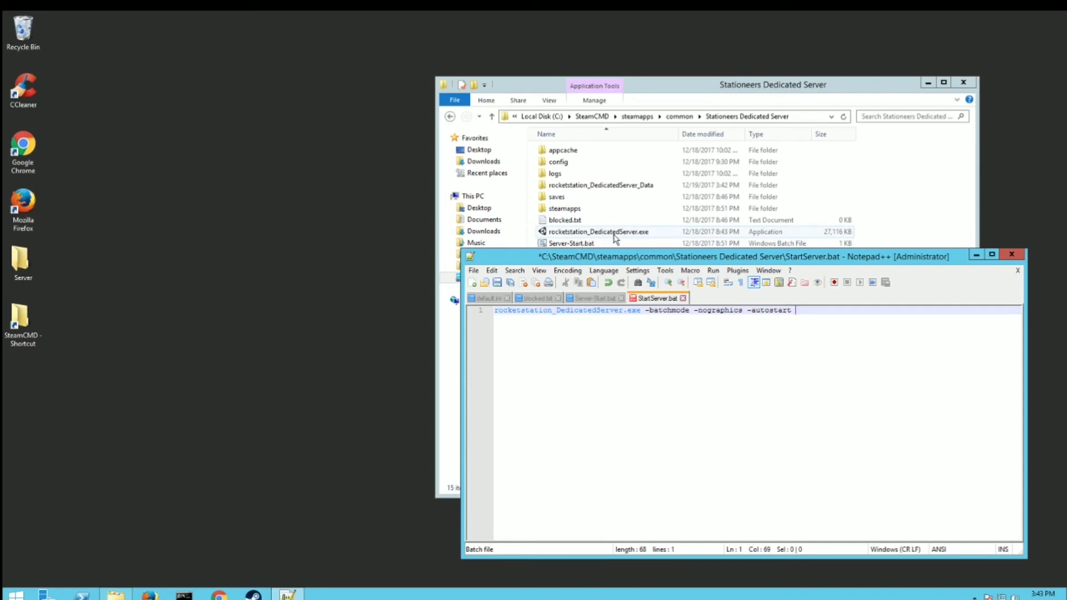
click(645, 310)
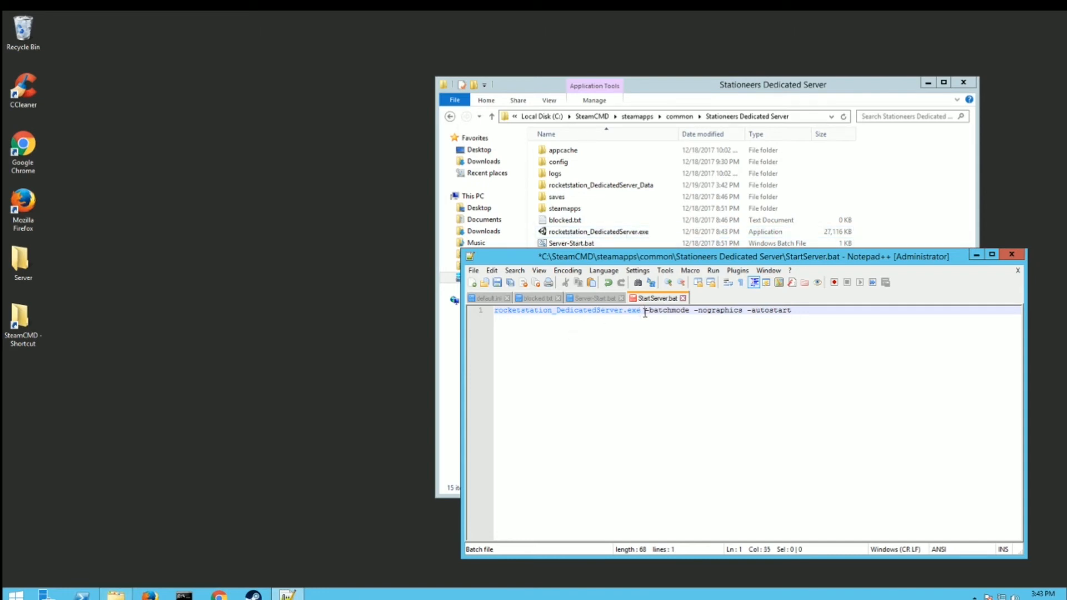
mouse_move(649, 315)
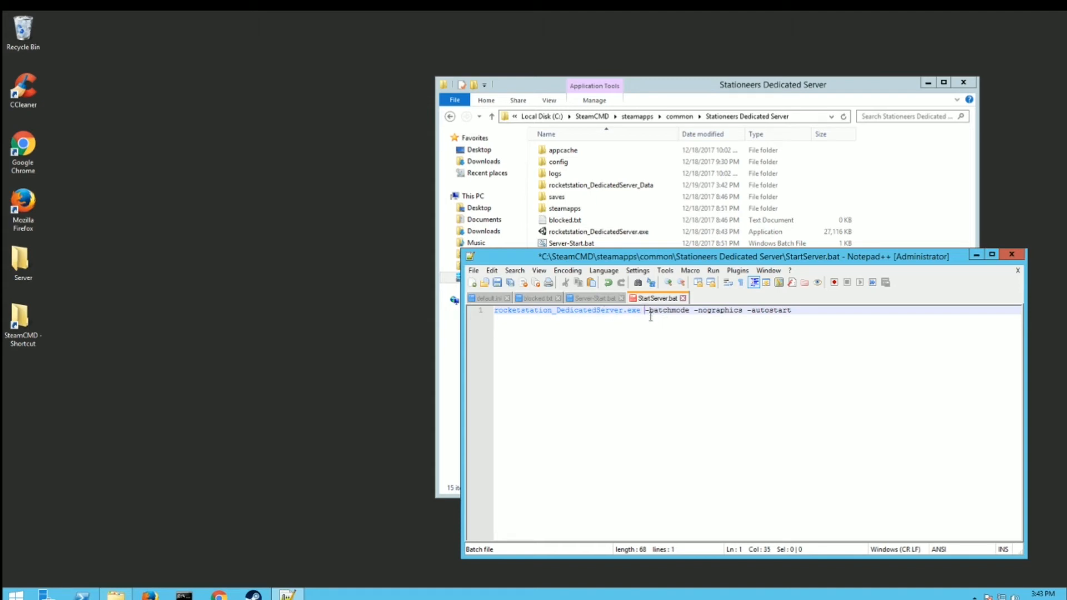
mouse_move(685, 315)
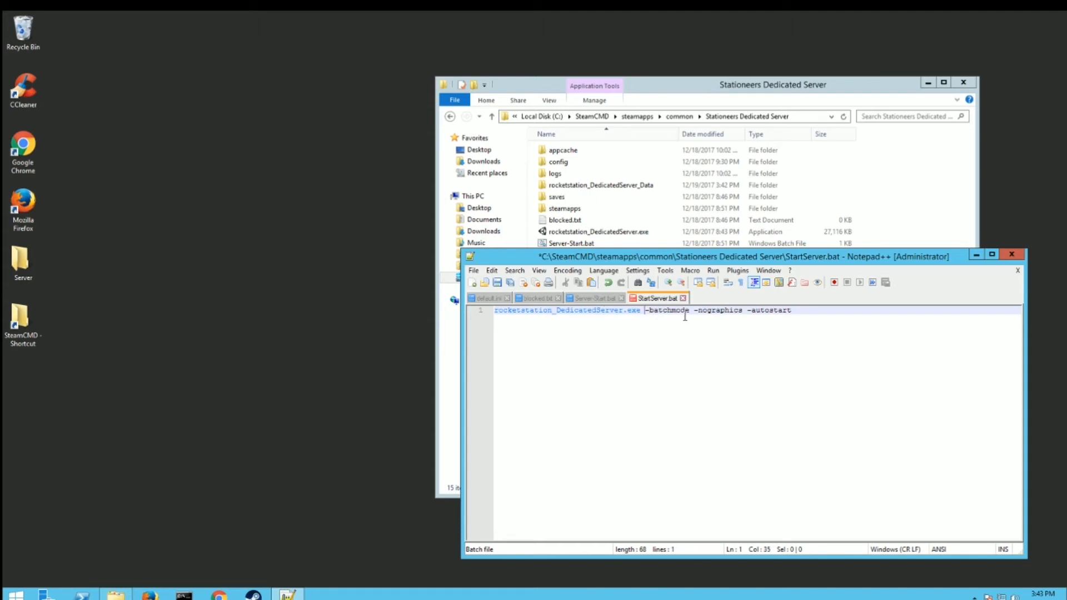
mouse_move(704, 315)
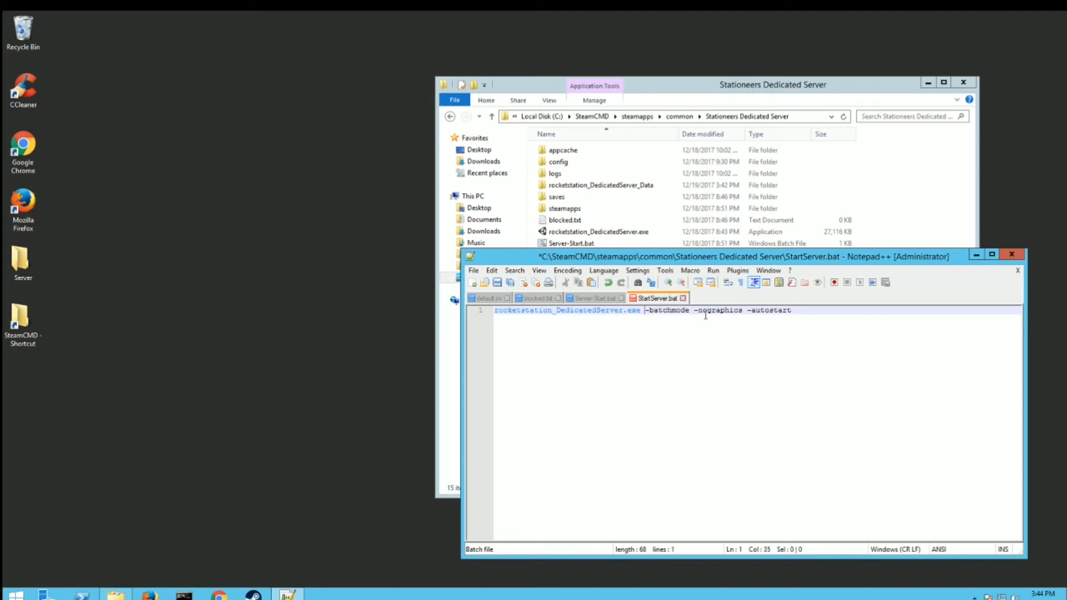
mouse_move(741, 316)
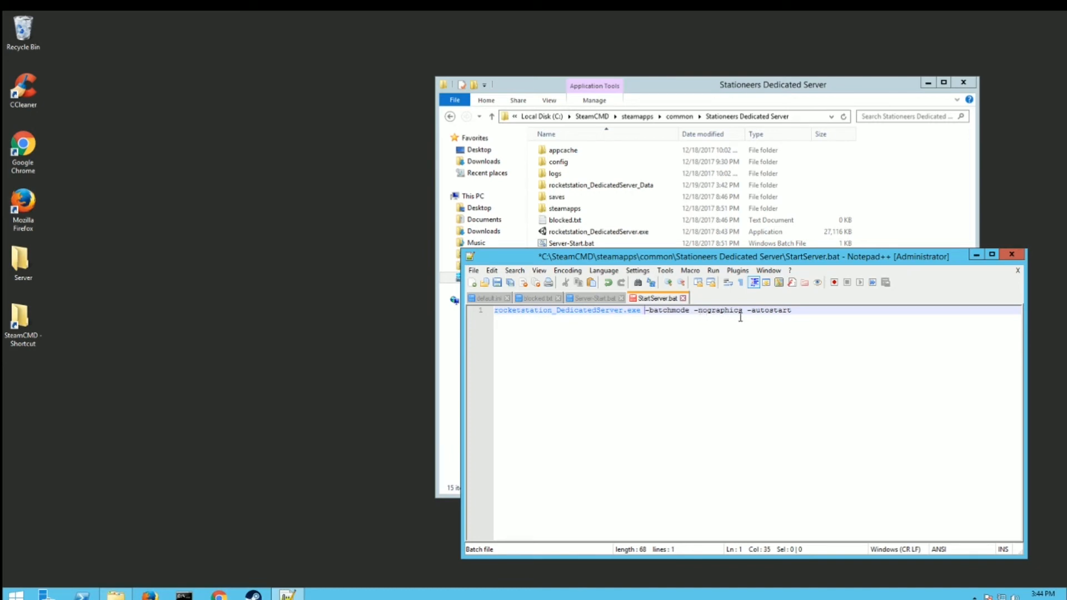
click(804, 310)
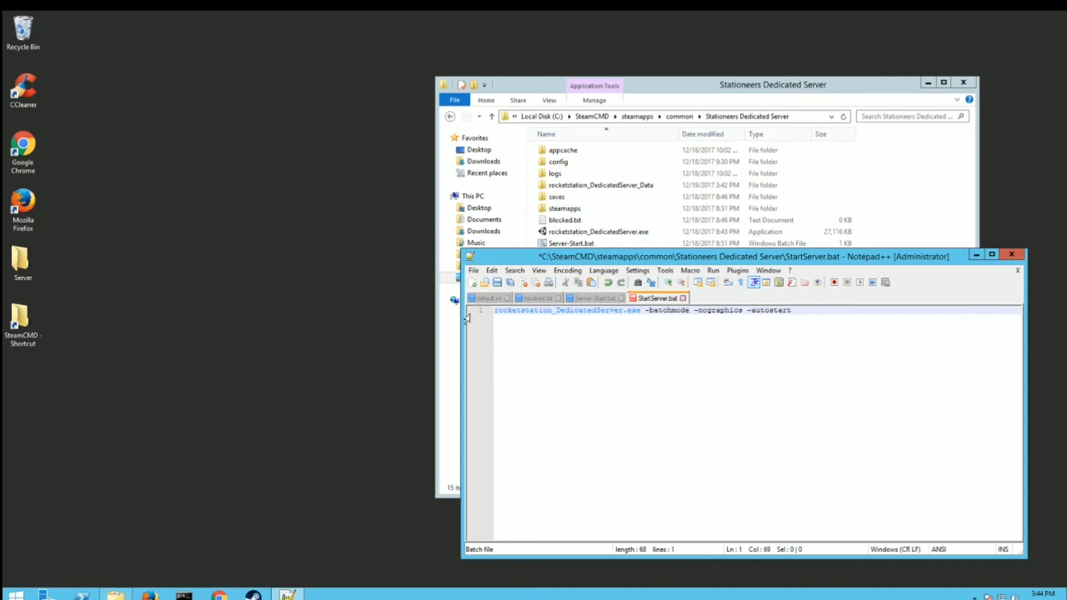
click(473, 271)
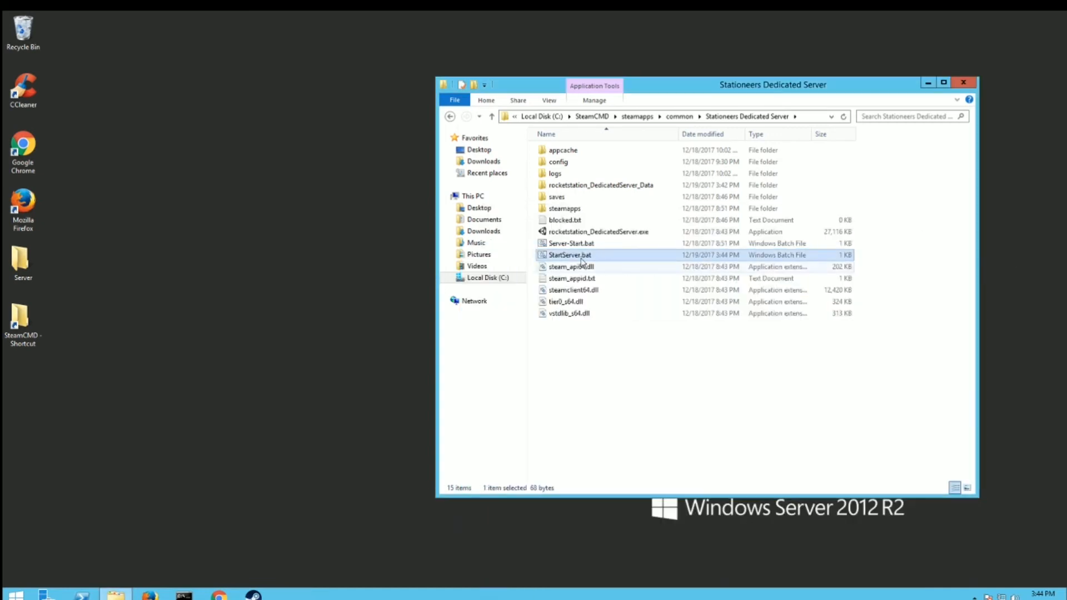
mouse_move(571, 263)
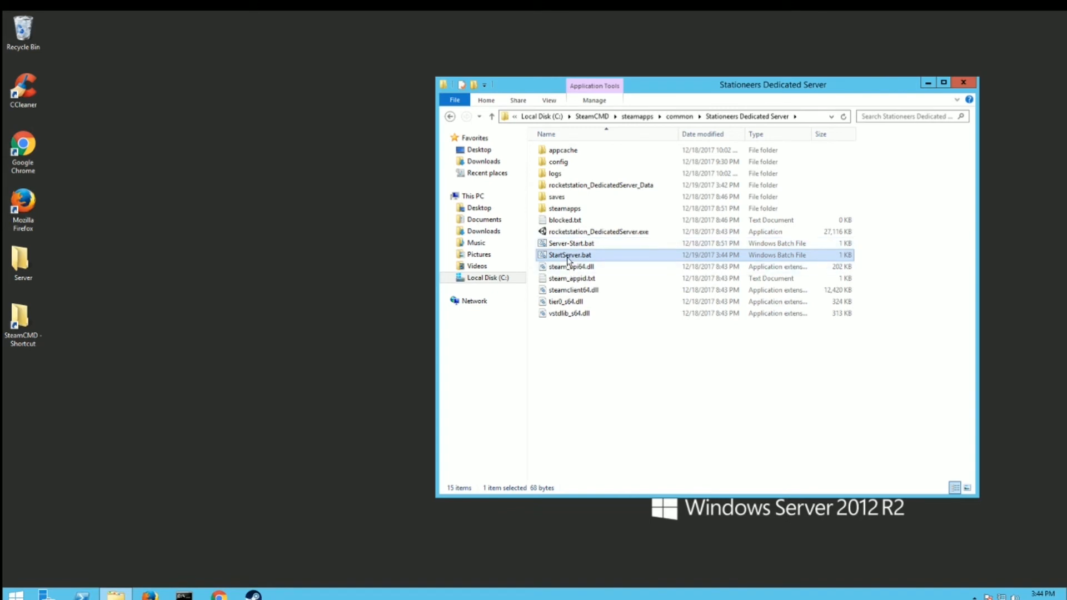
- Run StartServer.bat, find rocketstation_DedicatedServer.exe in Task Manager, and end it
double_click(568, 255)
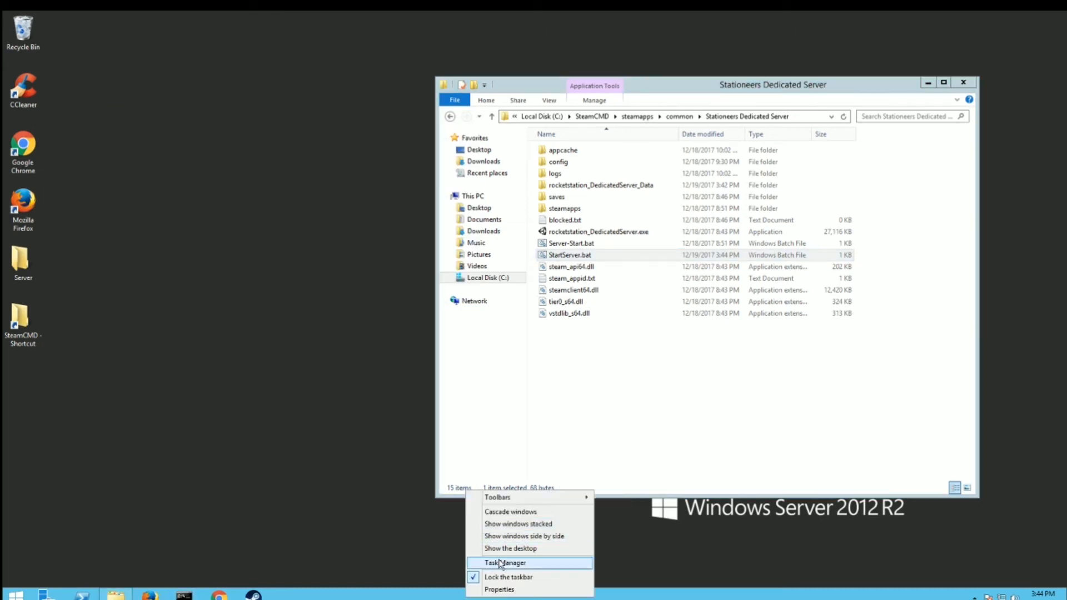
click(506, 563)
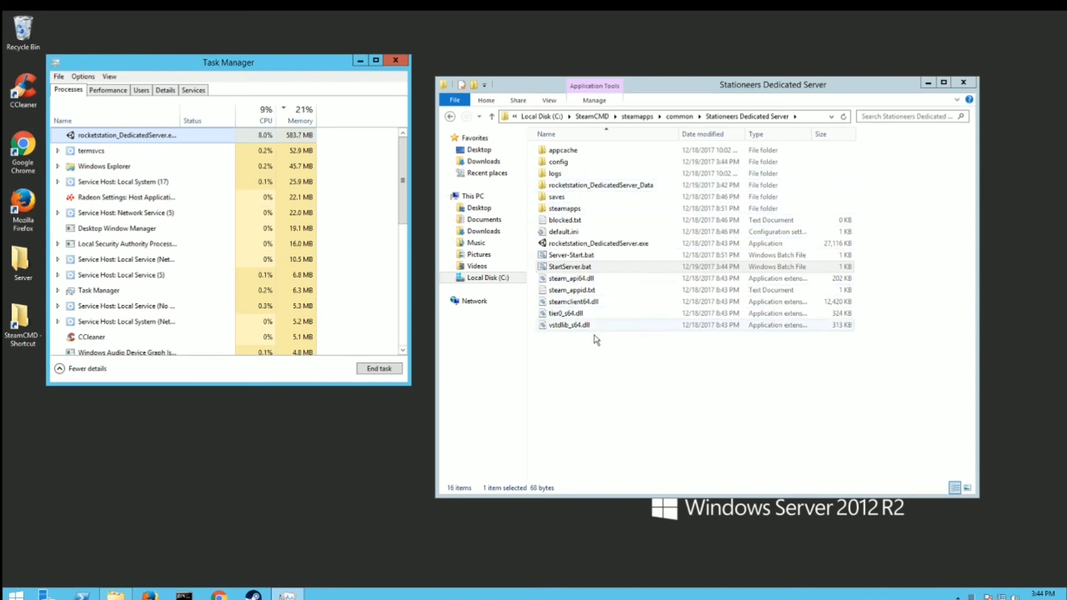
click(395, 60)
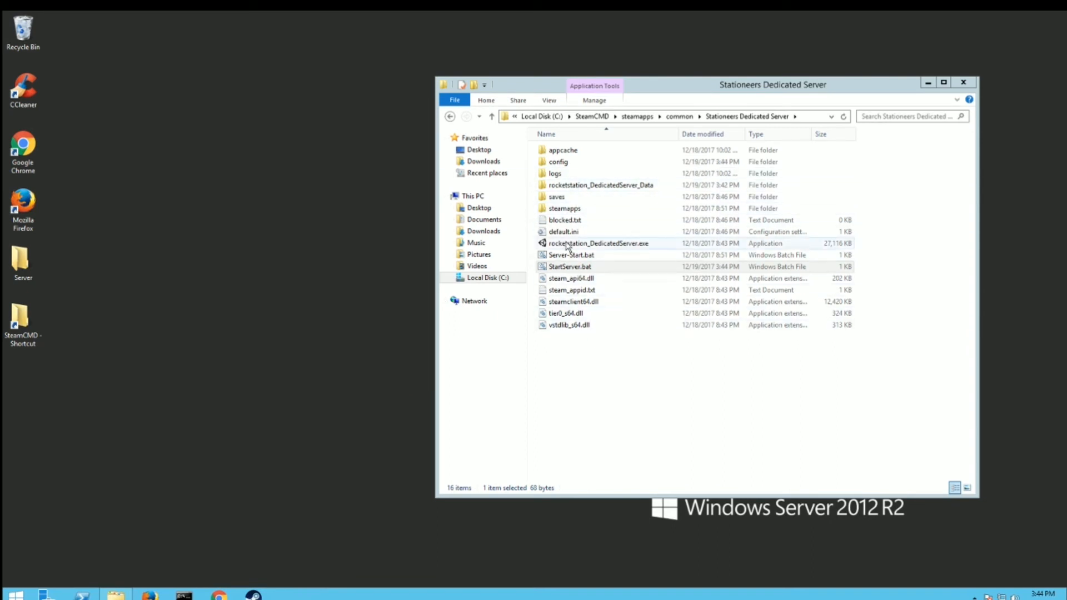
mouse_move(578, 232)
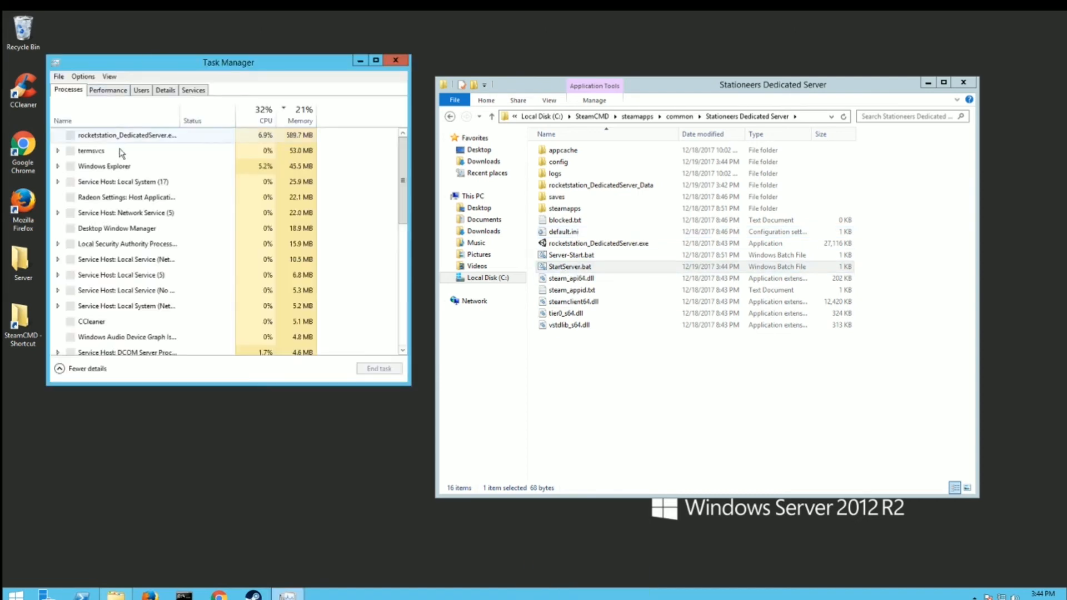
click(379, 368)
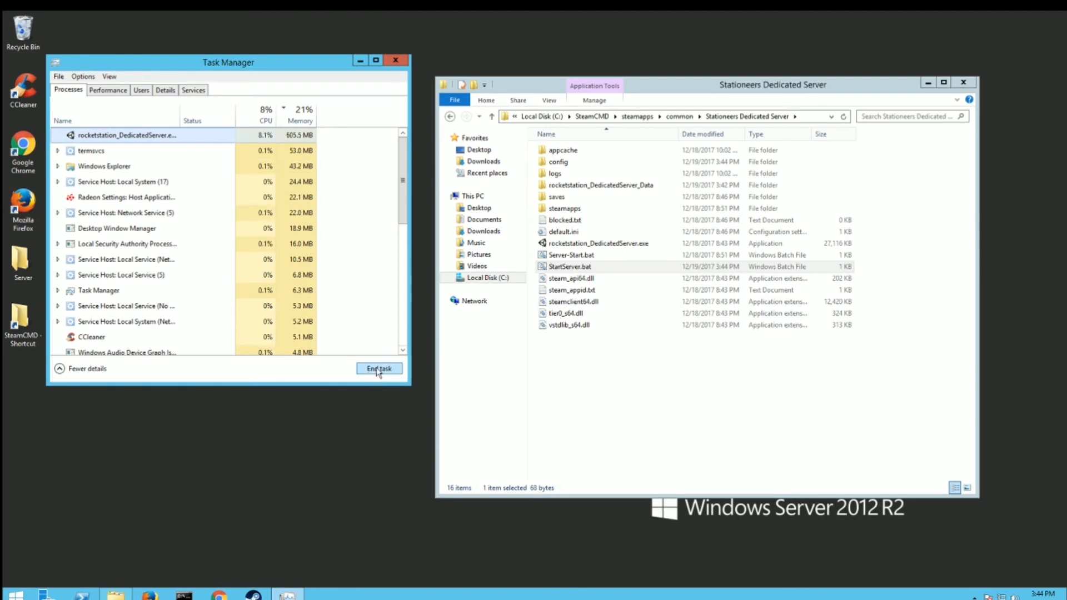
click(379, 368)
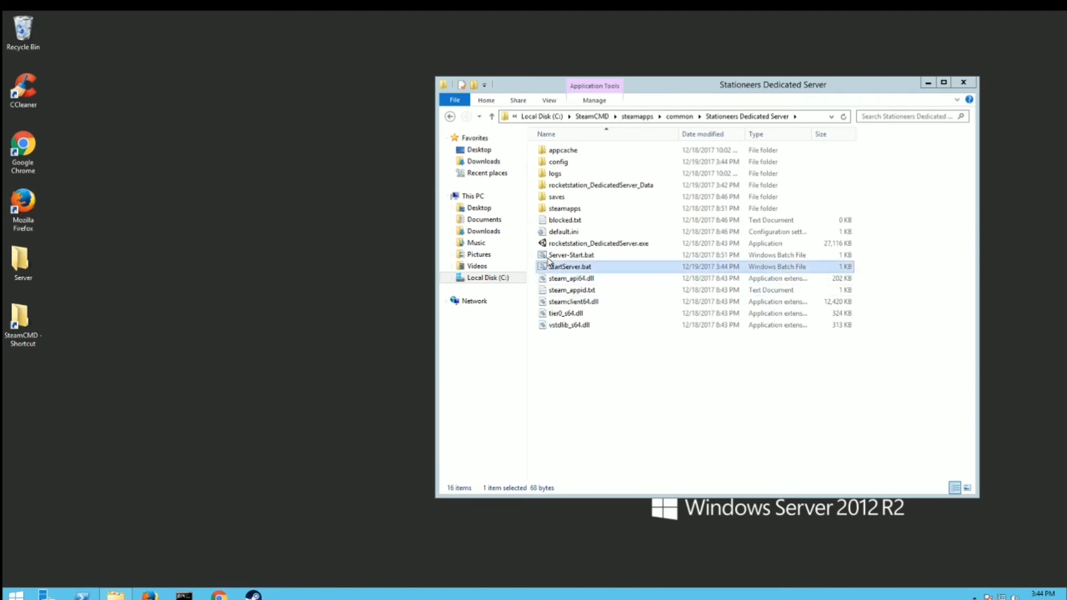
right_click(564, 231)
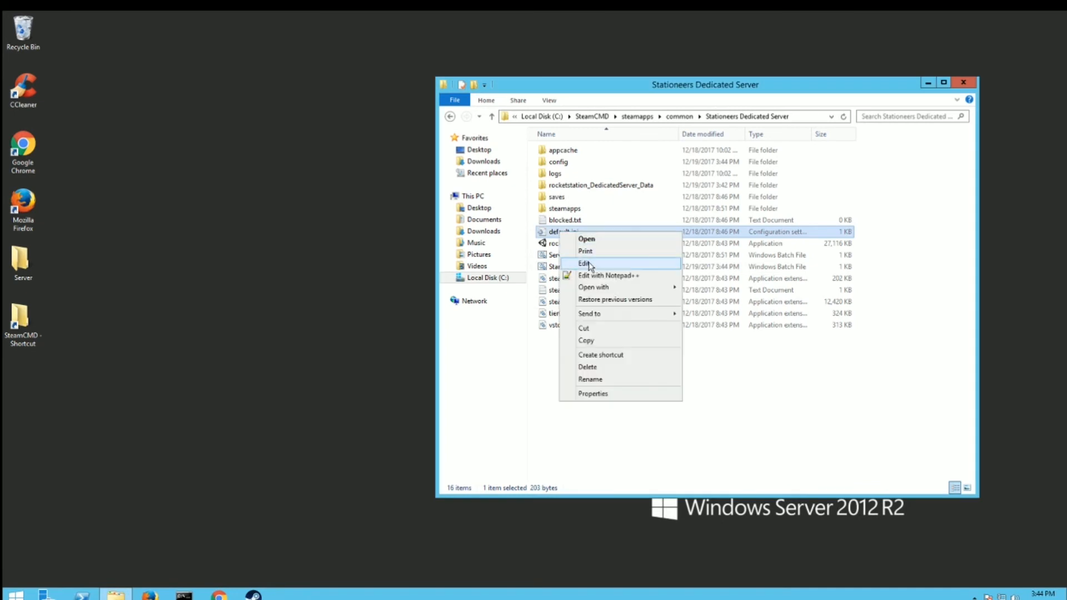
click(608, 276)
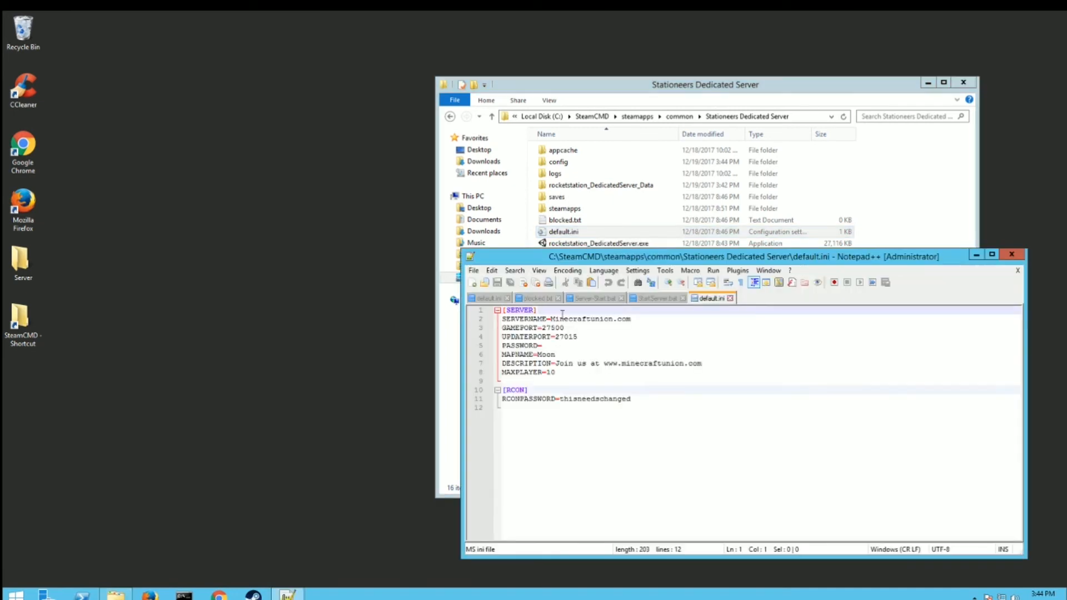
click(546, 319)
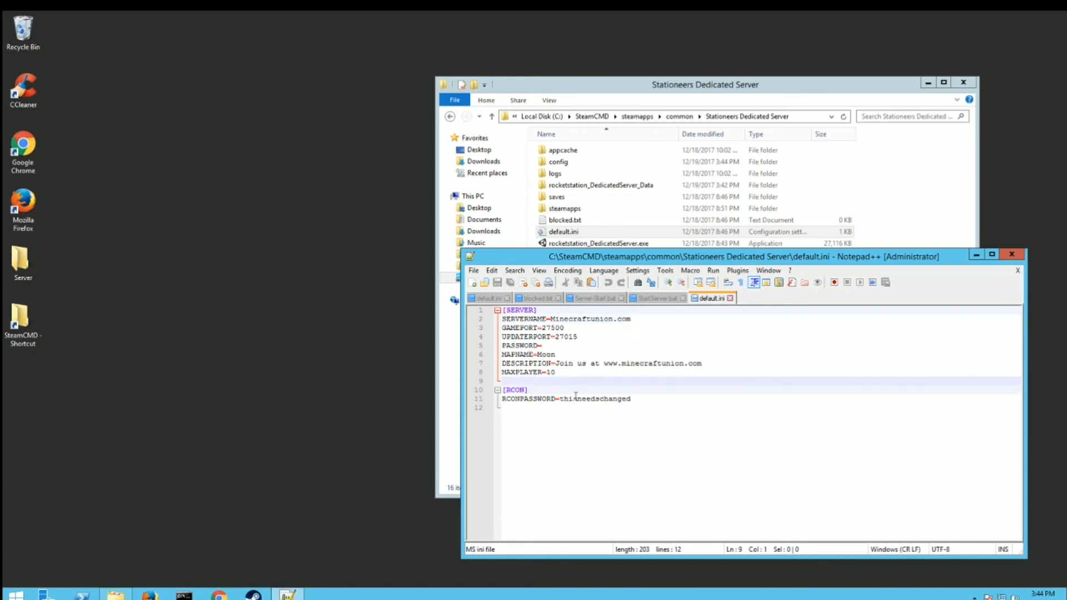
click(629, 399)
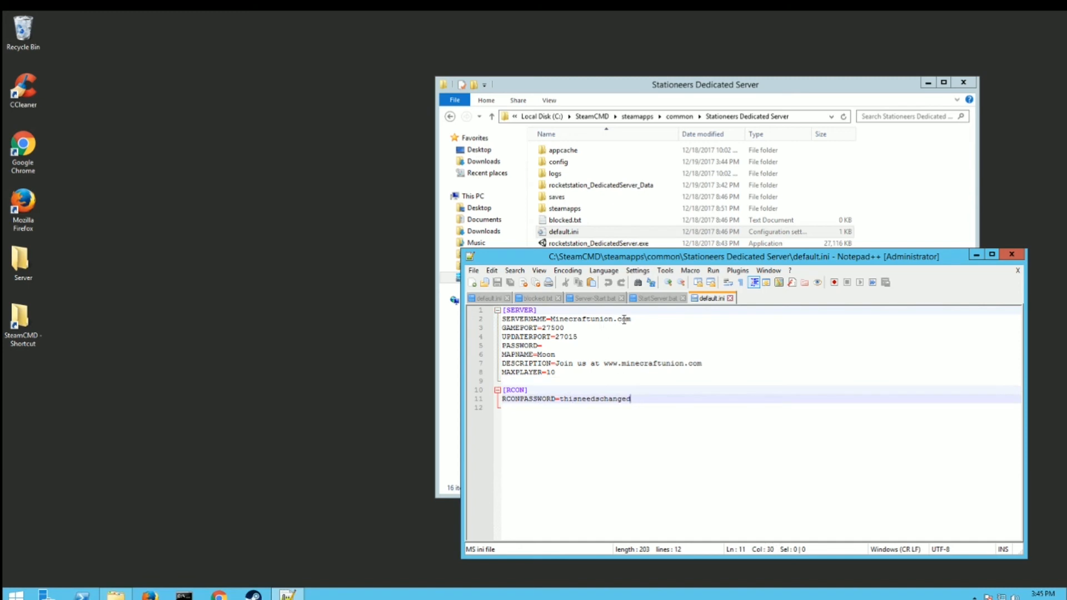
mouse_move(611, 337)
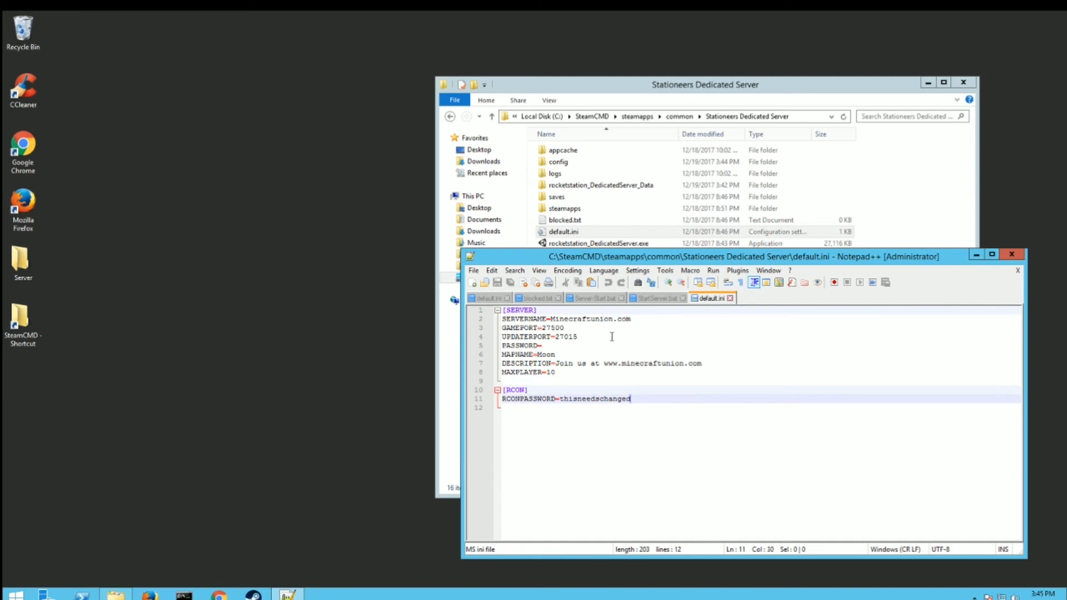
double_click(558, 336)
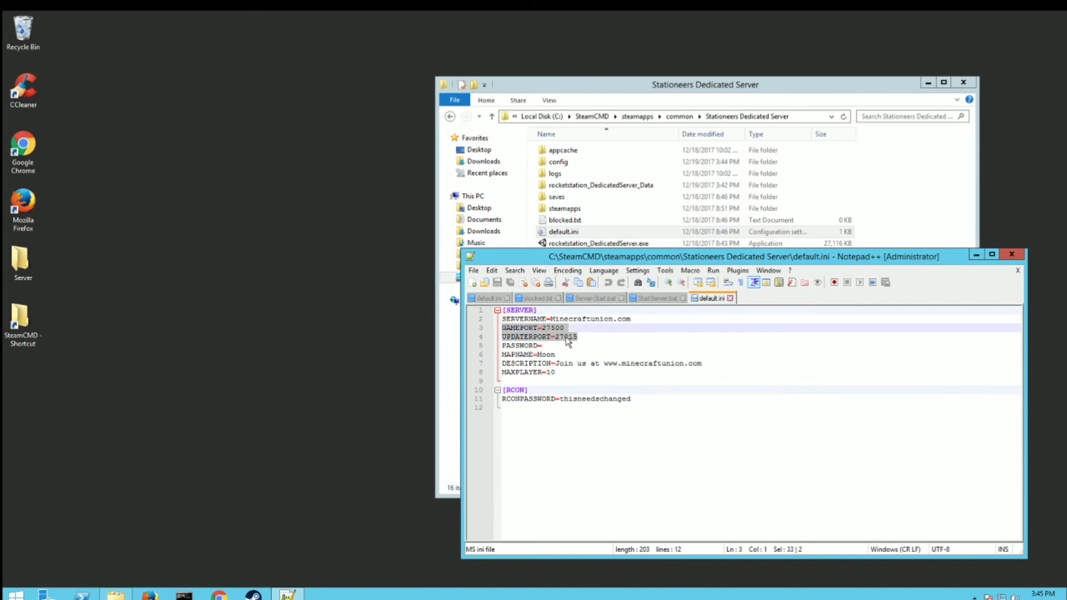
mouse_move(1016, 270)
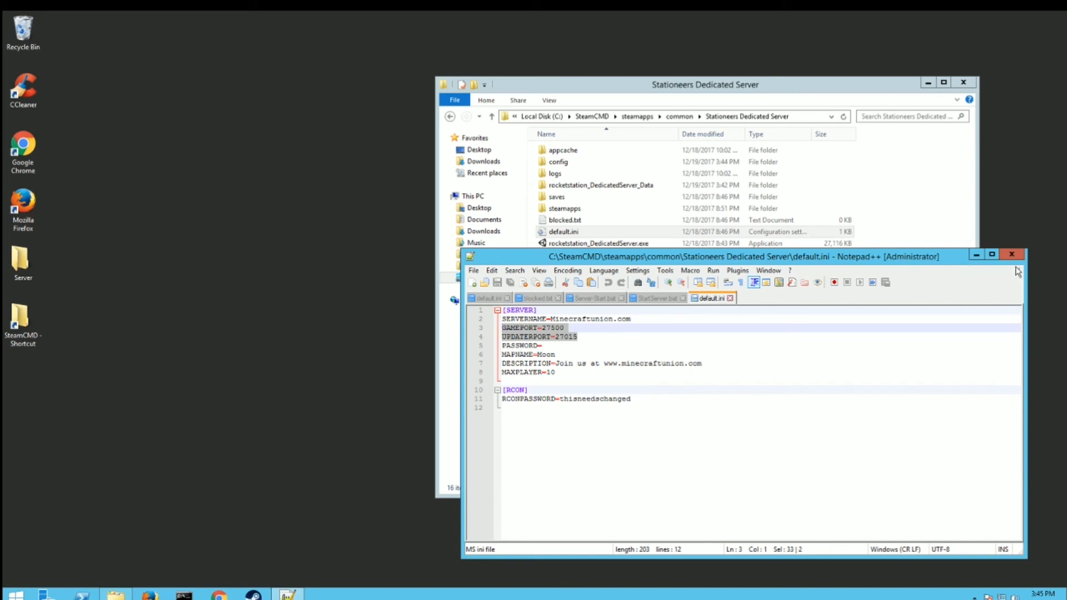
mouse_move(1018, 270)
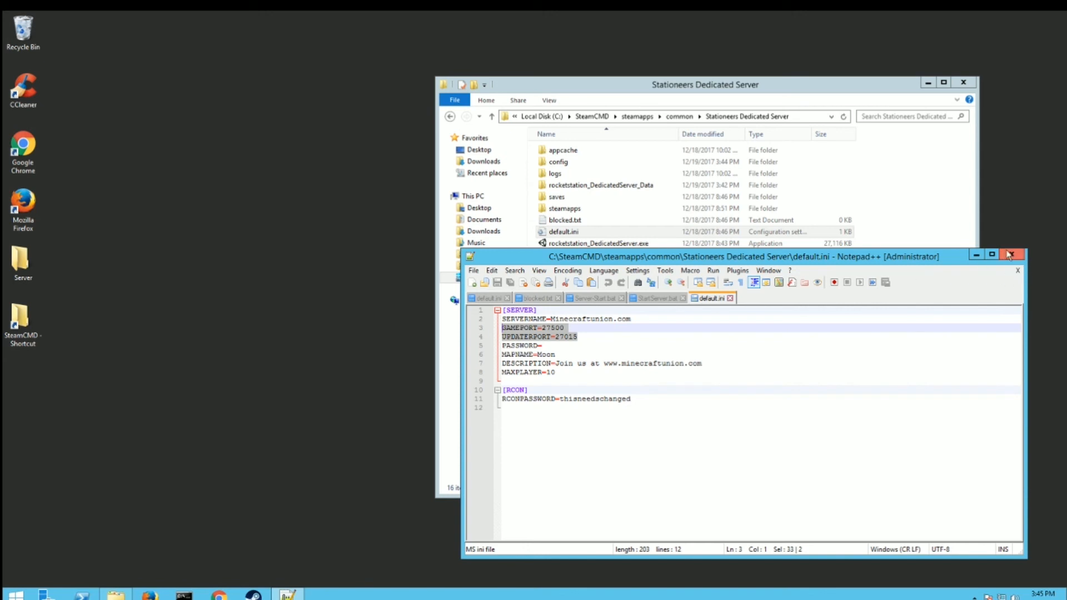
click(474, 270)
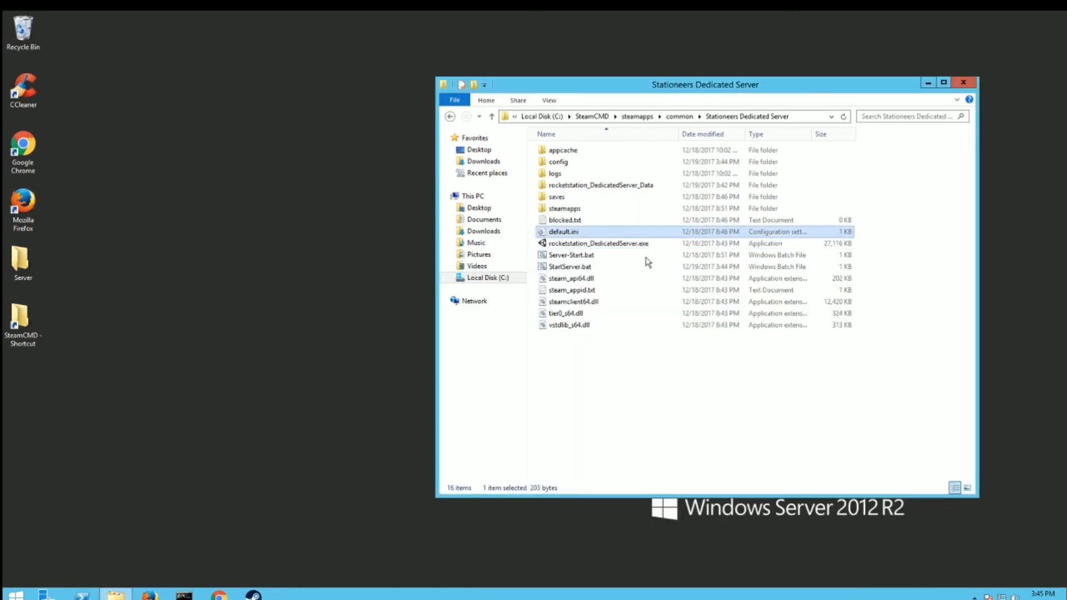
mouse_move(576, 179)
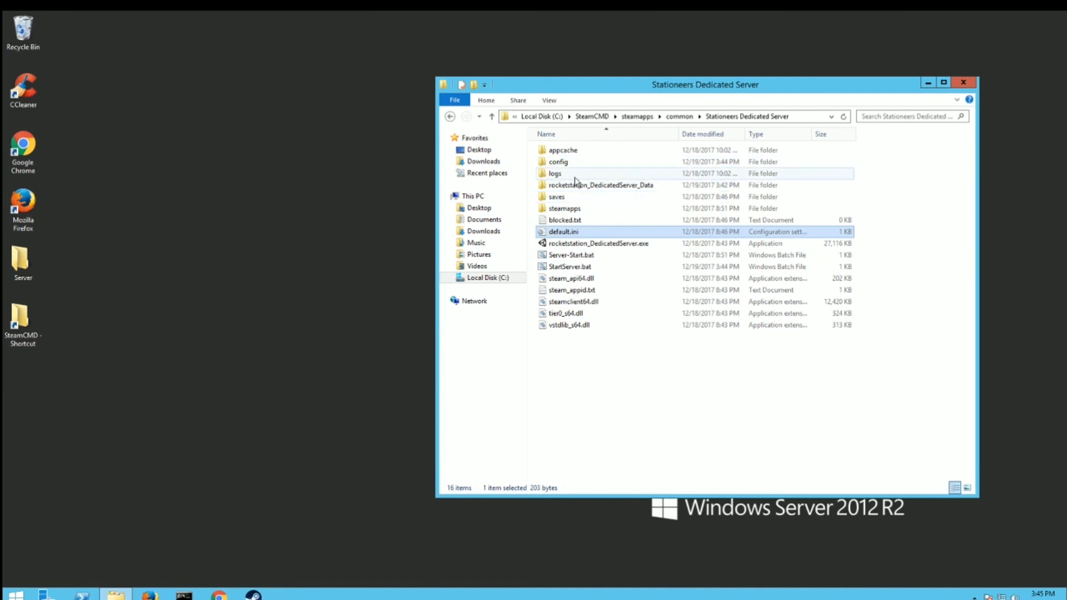
mouse_move(564, 266)
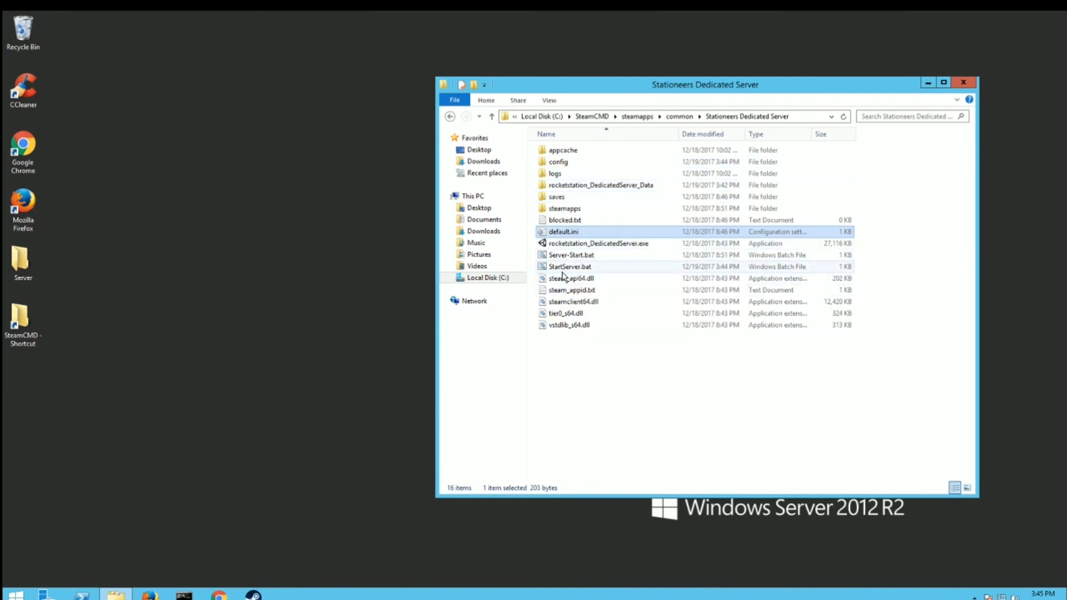
- Relaunch StartServer.bat and check rocketstation_DedicatedServer.exe in Task Manager's Processes
click(569, 266)
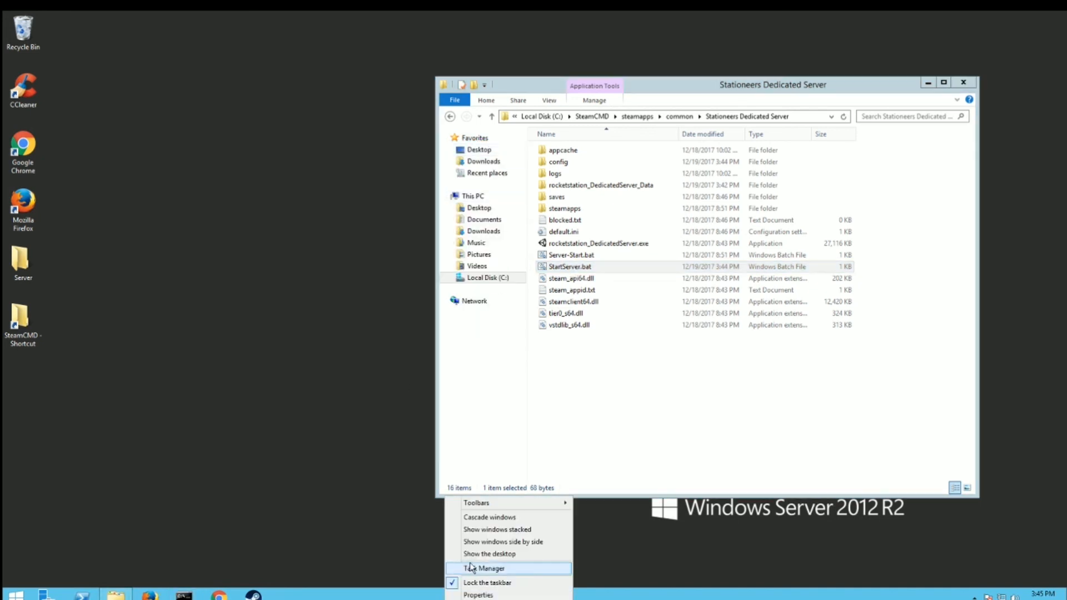
click(485, 568)
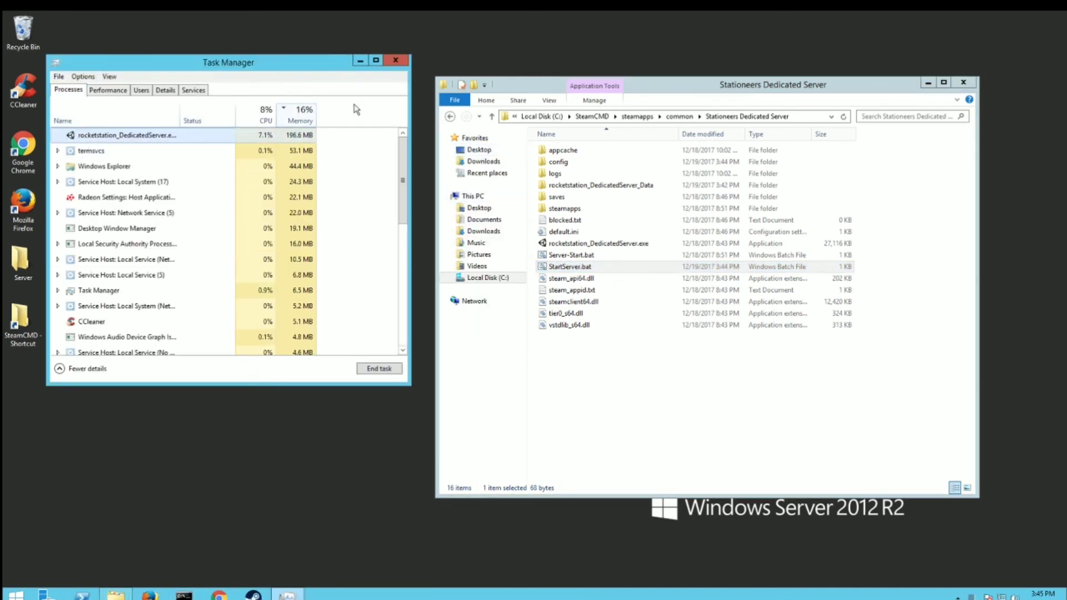
click(395, 60)
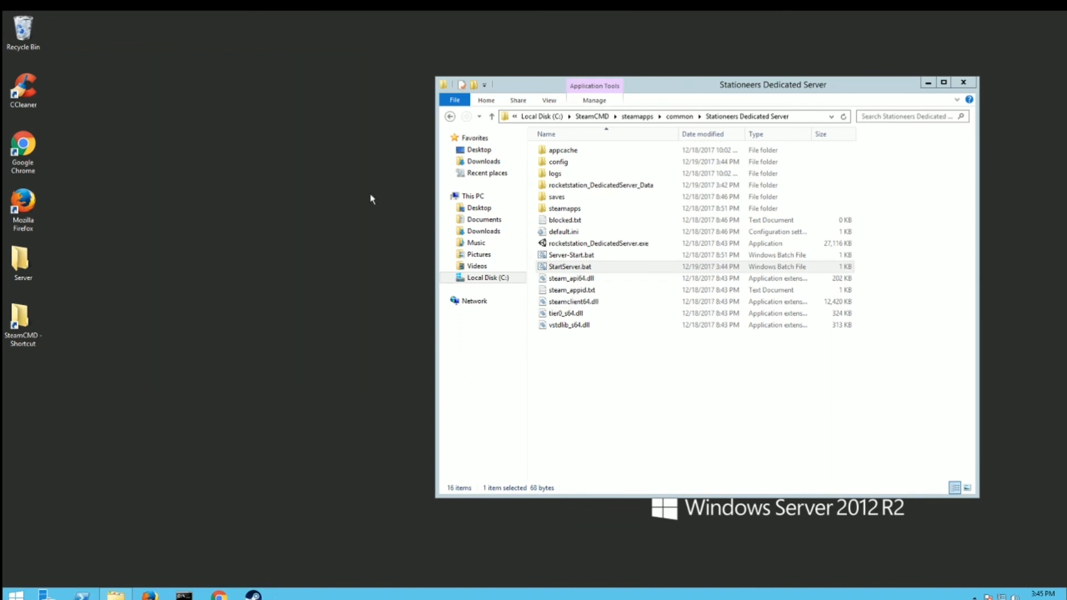